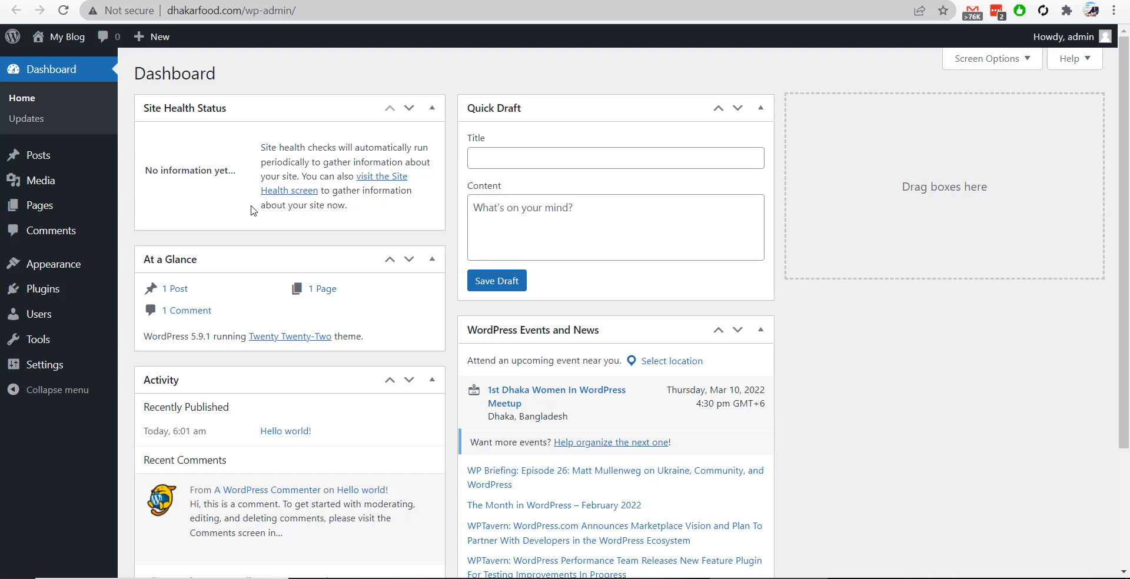
pyautogui.moveTo(33, 155)
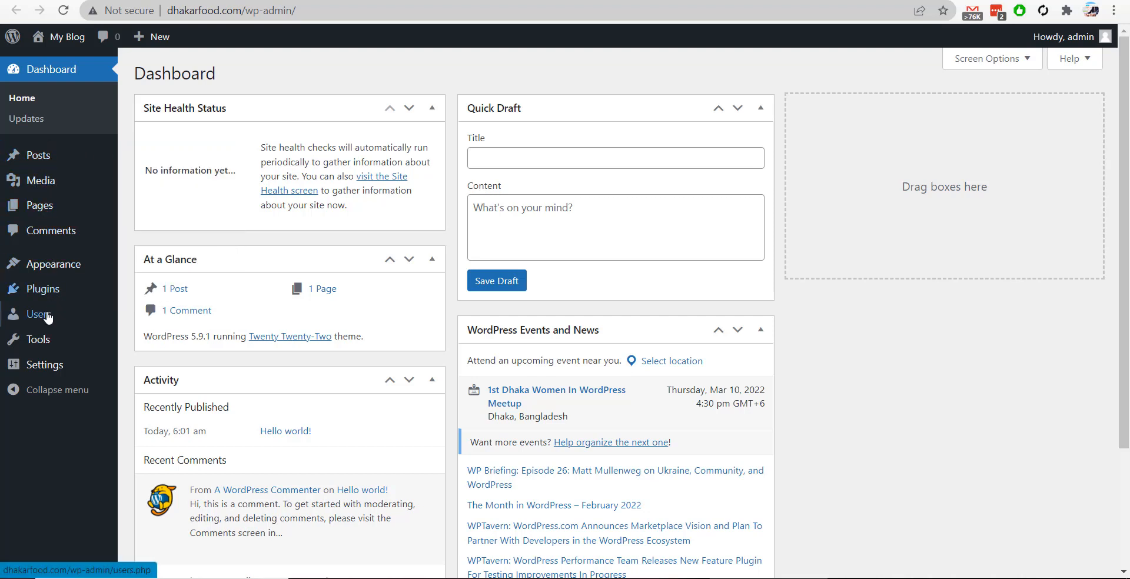
pyautogui.moveTo(45, 364)
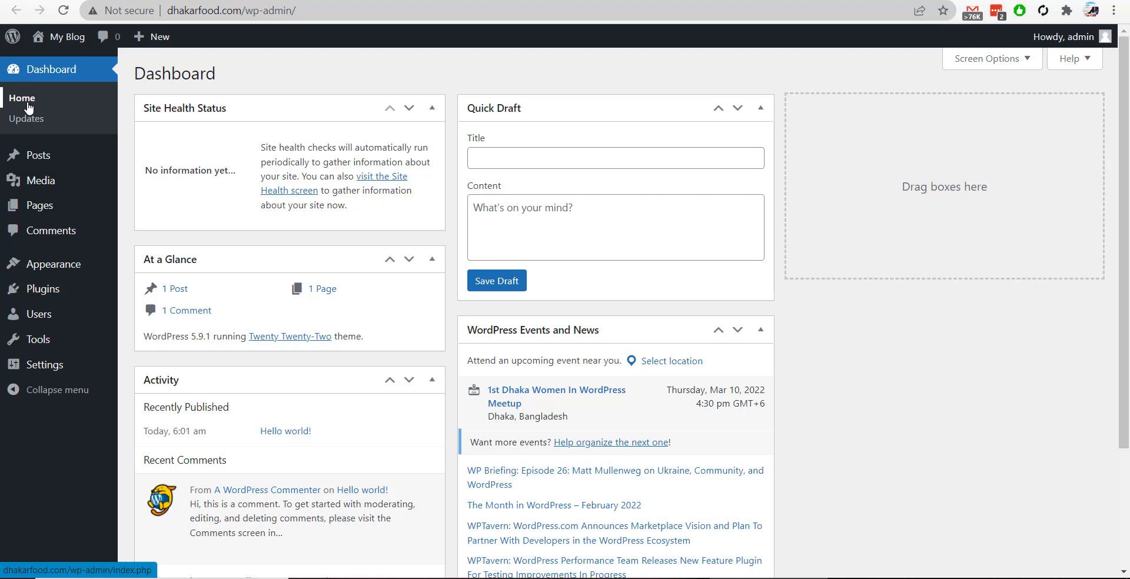
pyautogui.moveTo(40, 205)
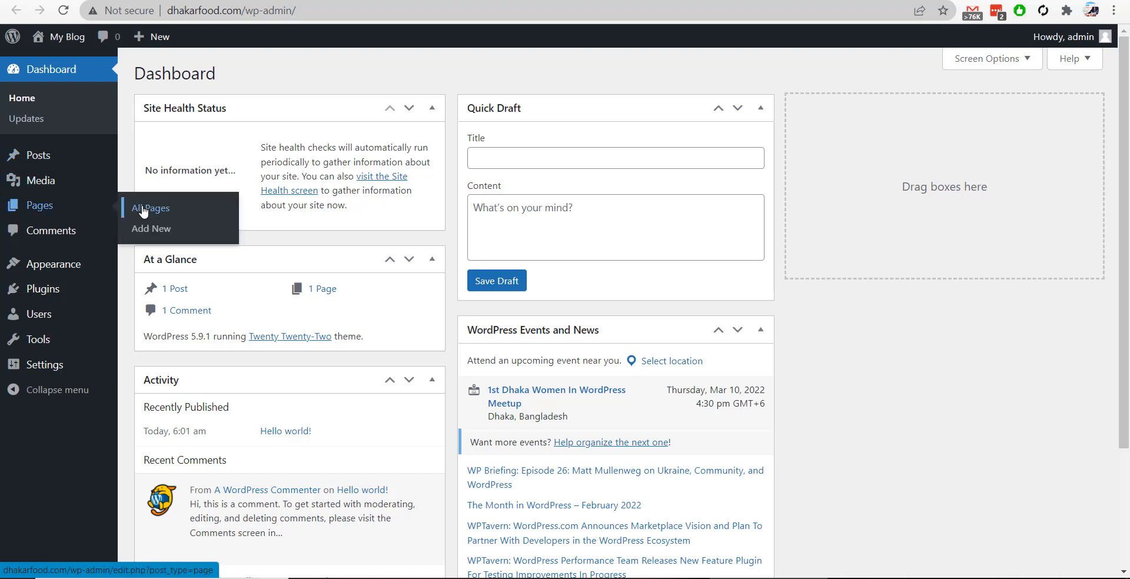
pyautogui.moveTo(42, 289)
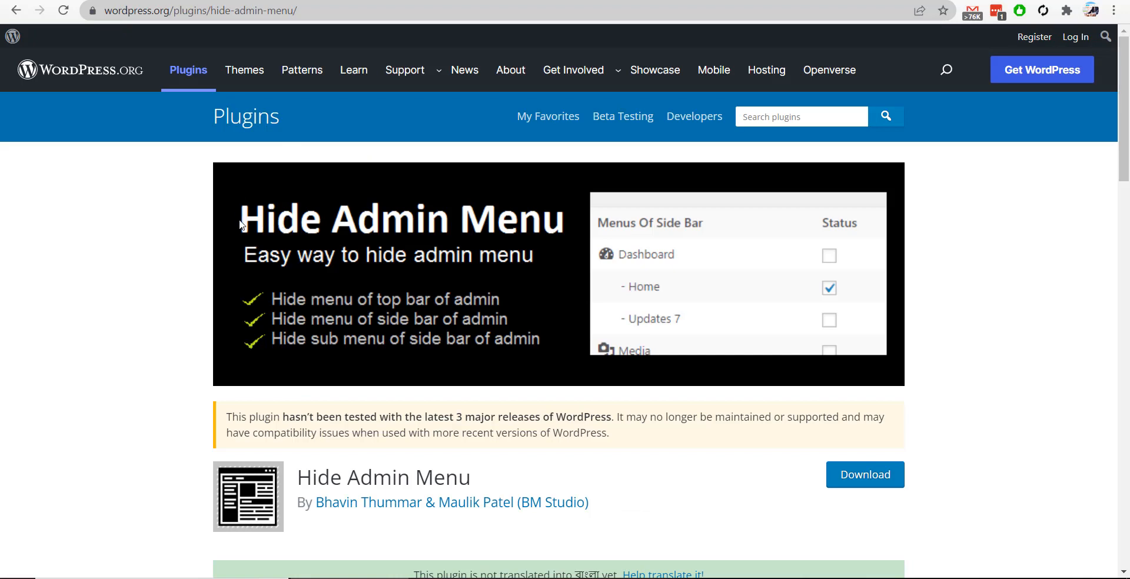
pyautogui.moveTo(526, 311)
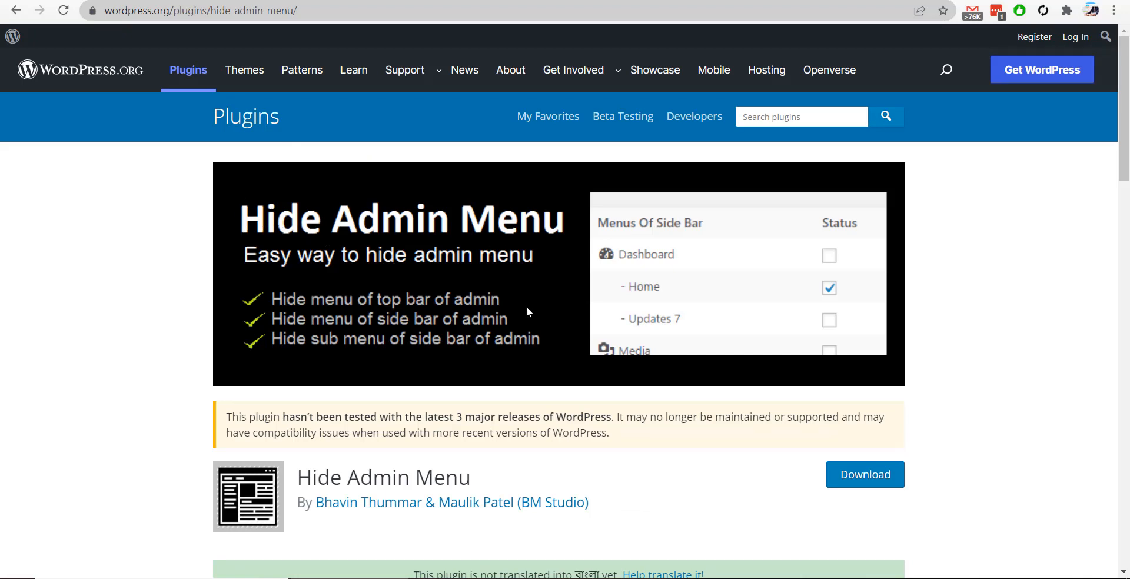
# Step: Download the Hide Admin Menu plugin zip from its wordpress.org page
pyautogui.scroll(-3)
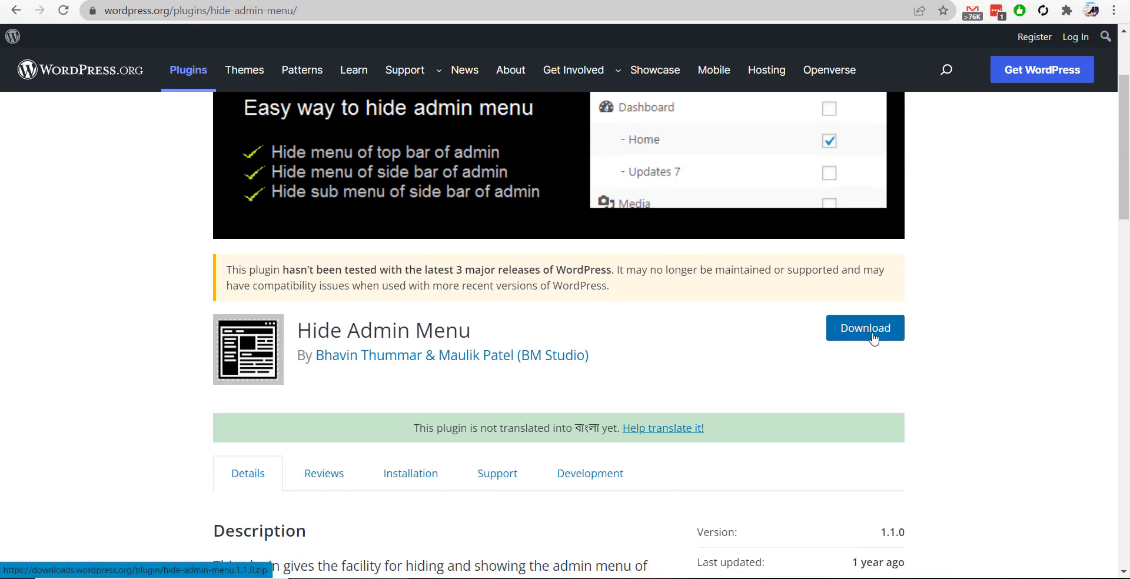
pyautogui.click(864, 327)
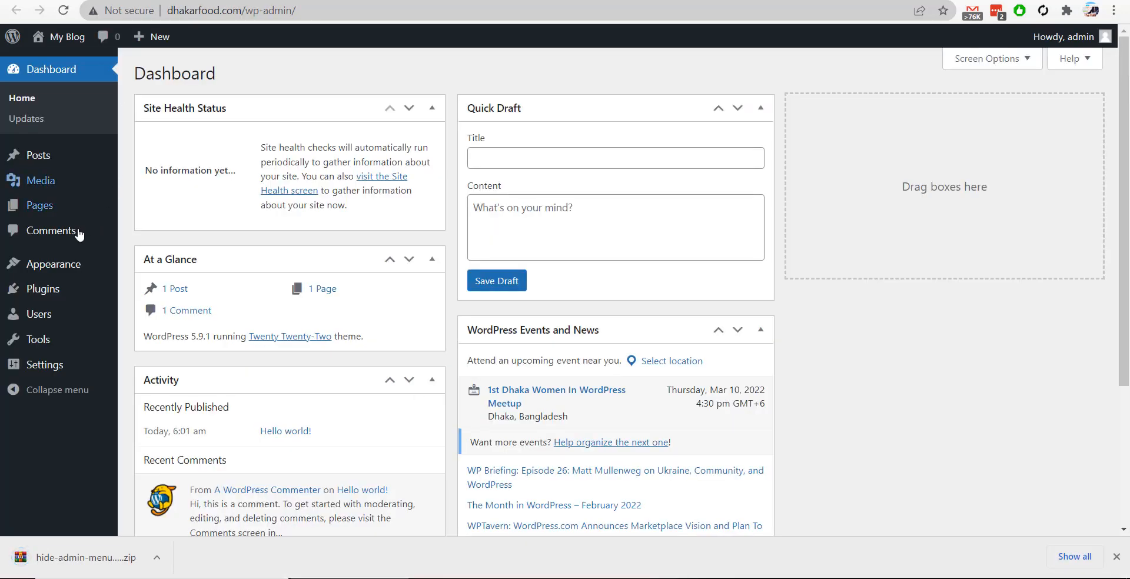
# Step: Upload the hide-admin-menu zip through Plugins > Add New and start installing it
pyautogui.click(151, 315)
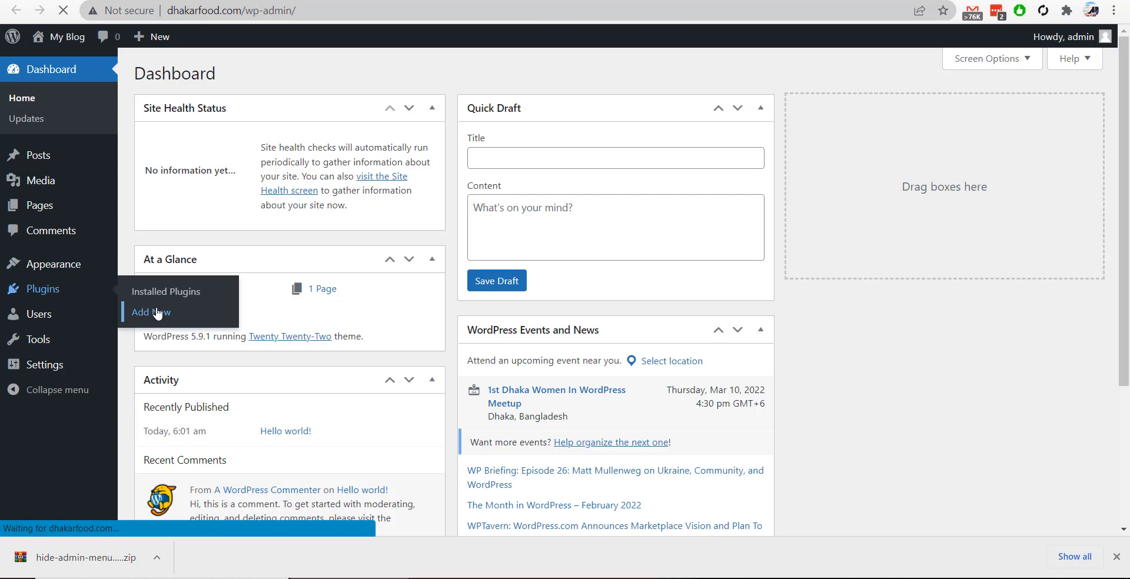
pyautogui.click(150, 313)
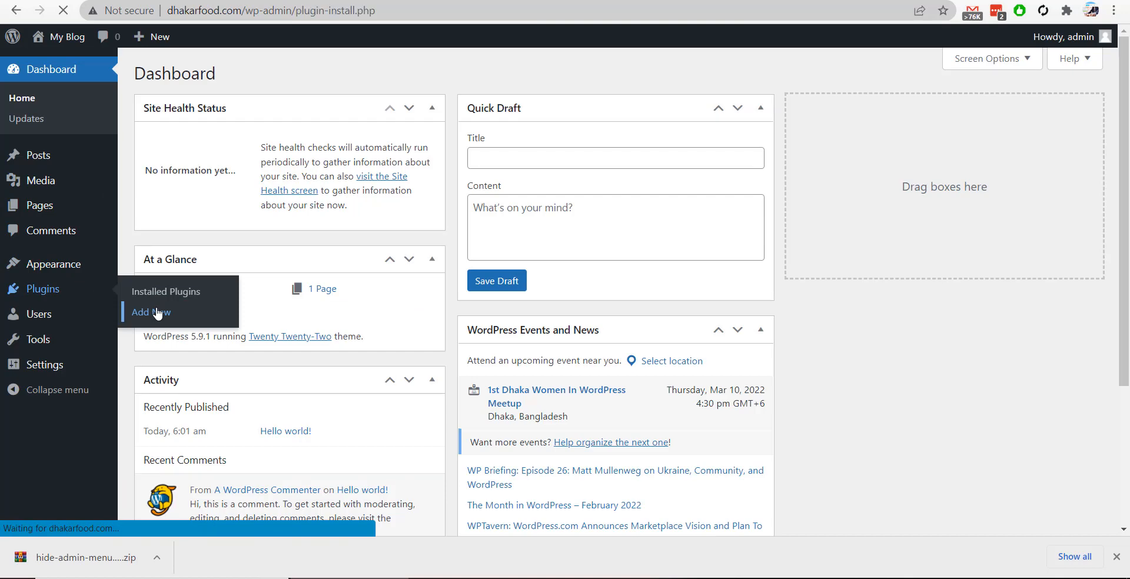
pyautogui.click(151, 312)
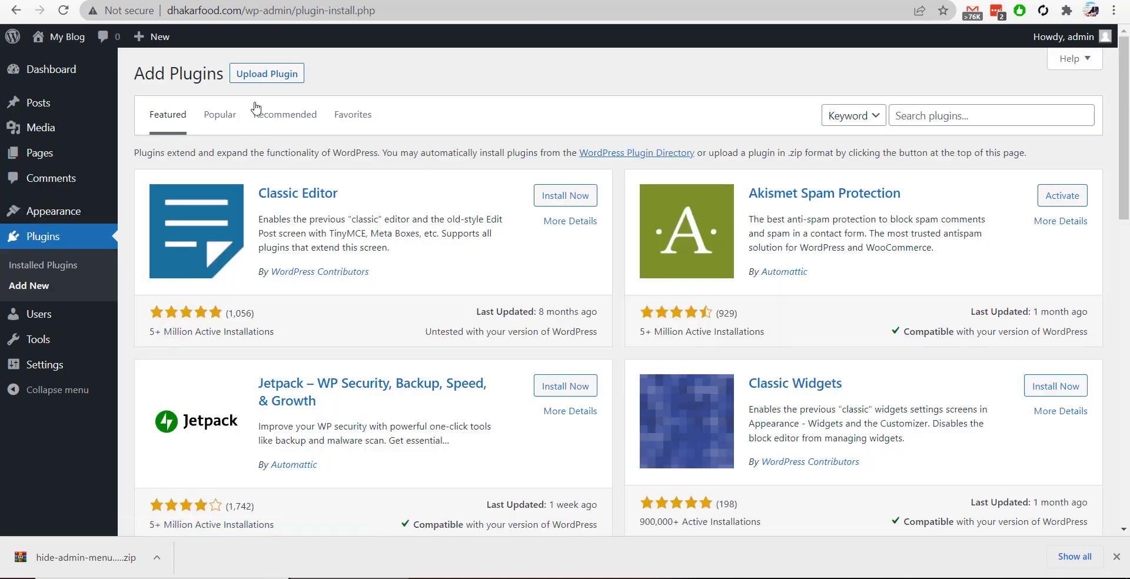
pyautogui.click(266, 73)
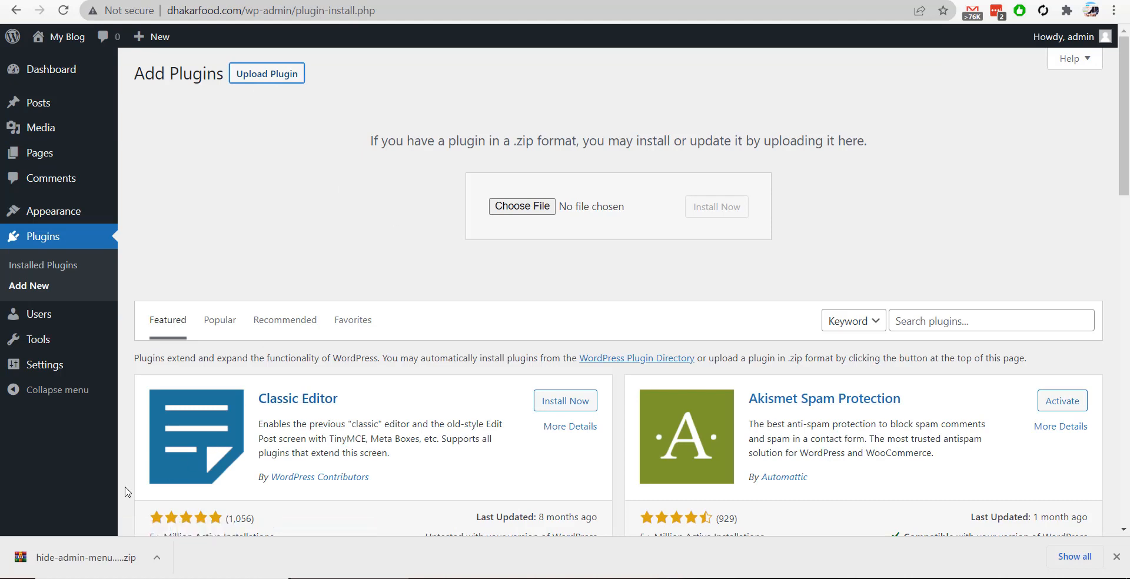
pyautogui.click(522, 206)
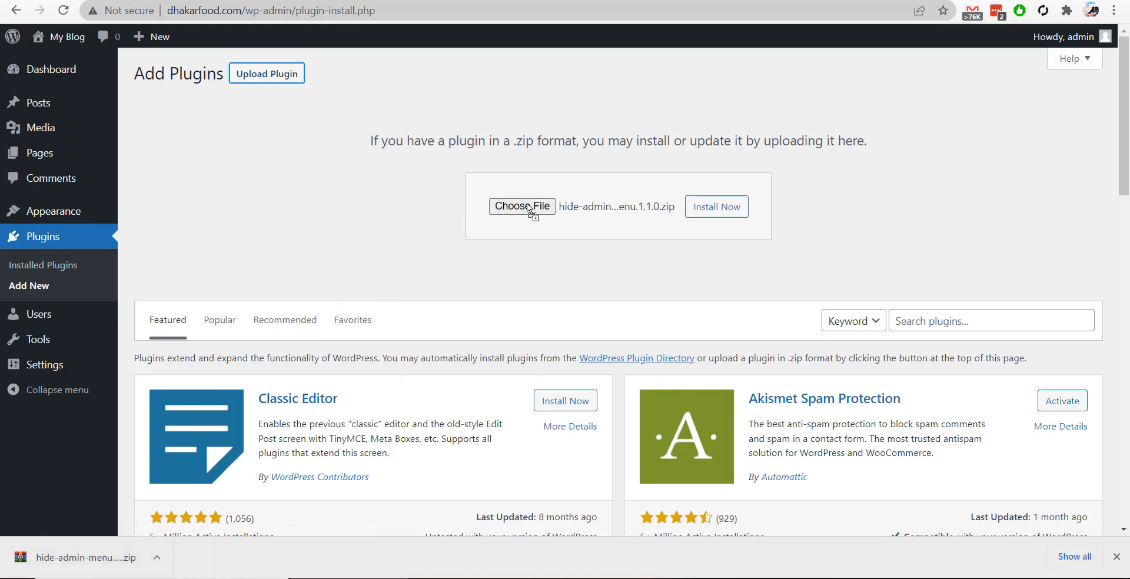
pyautogui.click(715, 207)
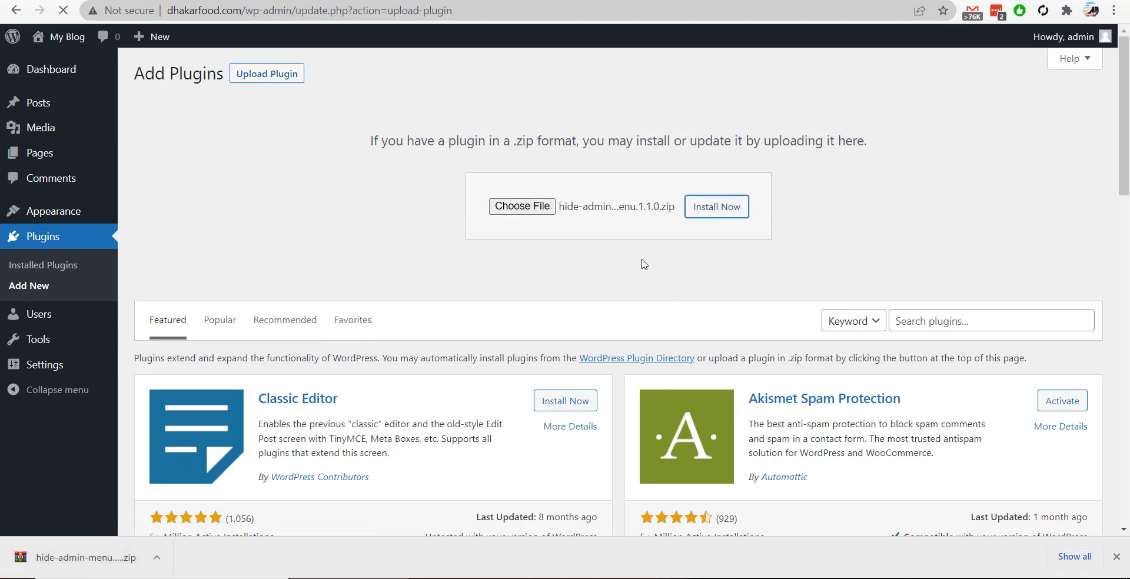
# Step: Activate the newly installed Hide Admin Menu plugin
pyautogui.click(716, 207)
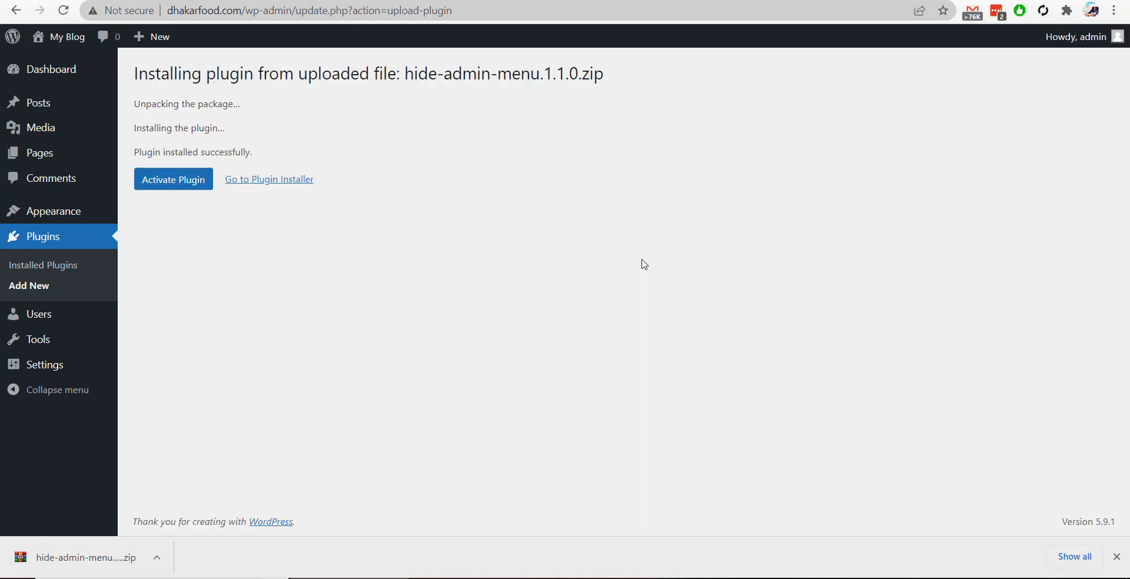
pyautogui.click(173, 179)
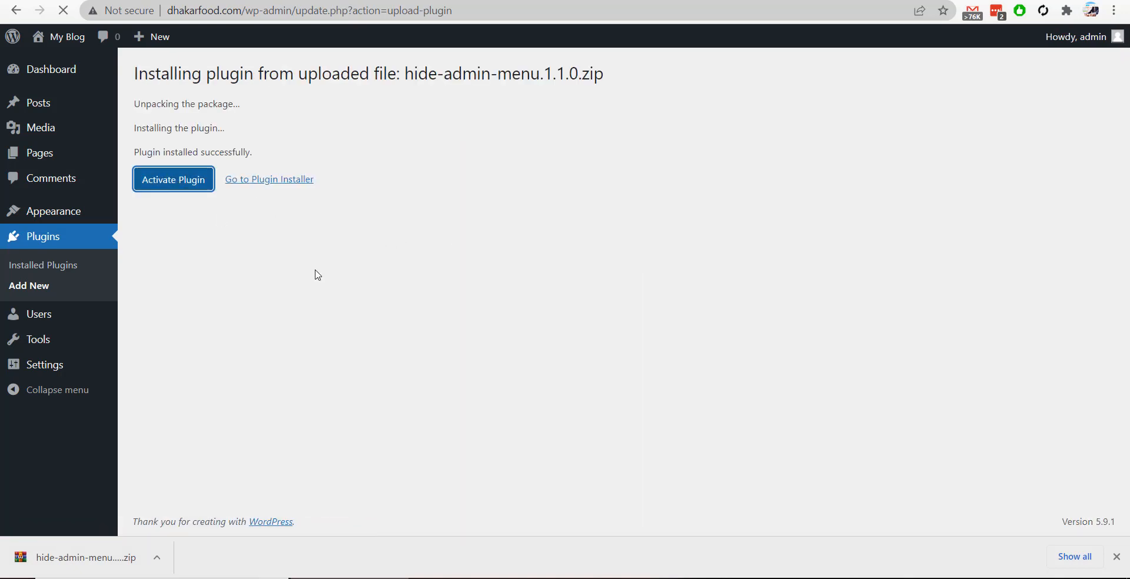
pyautogui.click(173, 179)
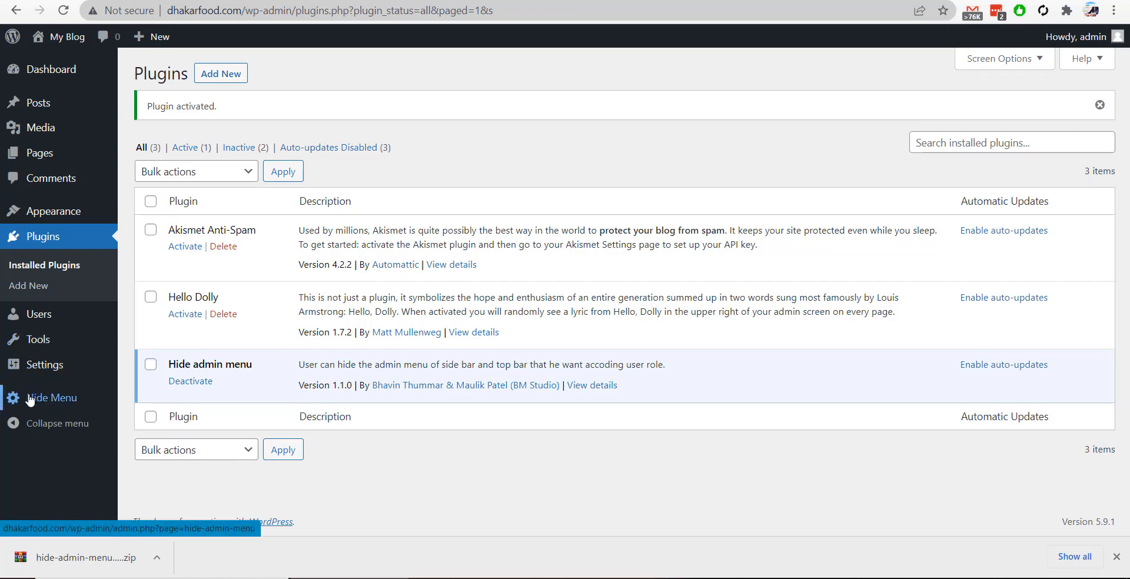
# Step: Open the Hide Menus settings and tick the Administrator checkbox in the Plugins row
pyautogui.click(50, 398)
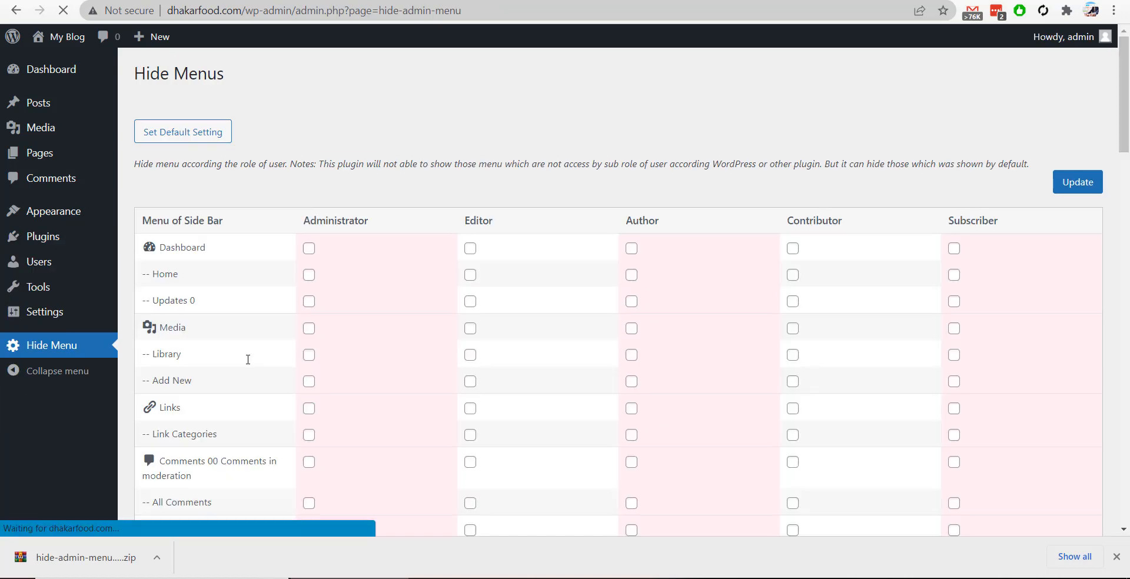
pyautogui.scroll(-3)
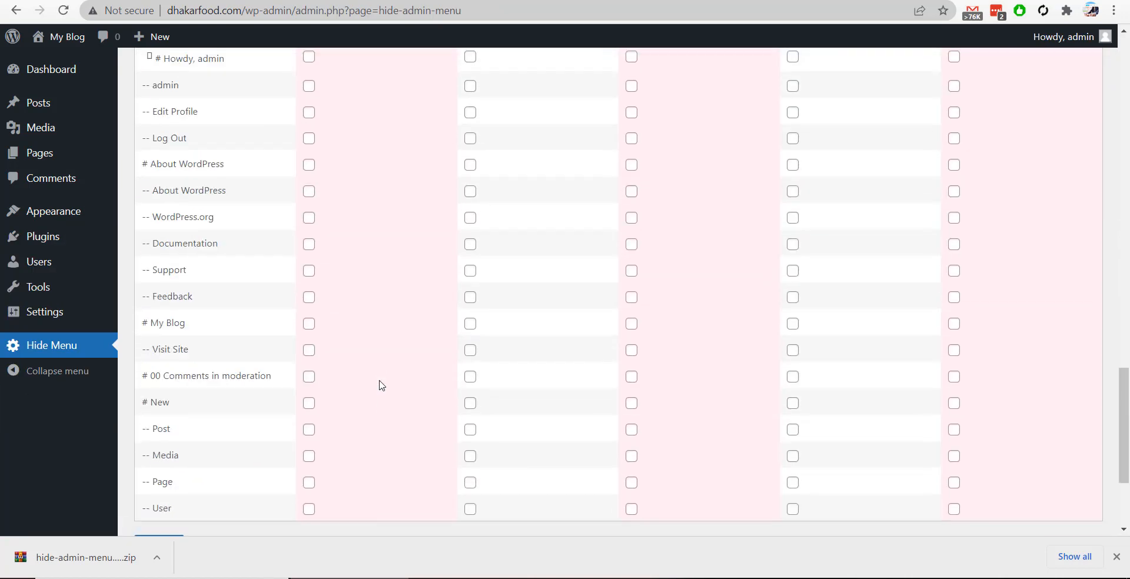
pyautogui.scroll(-3)
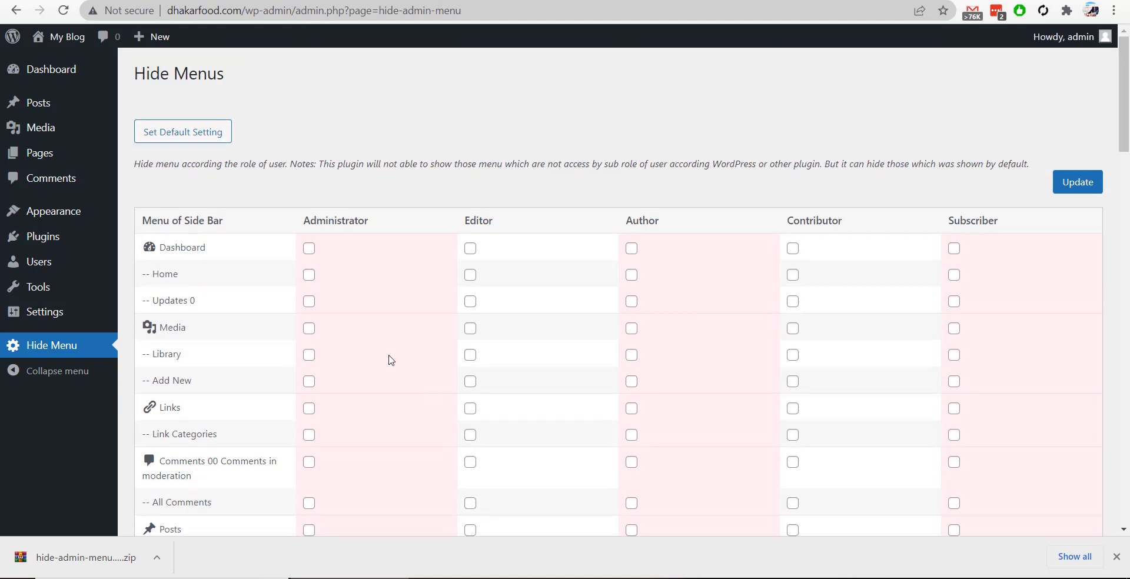
pyautogui.scroll(-3)
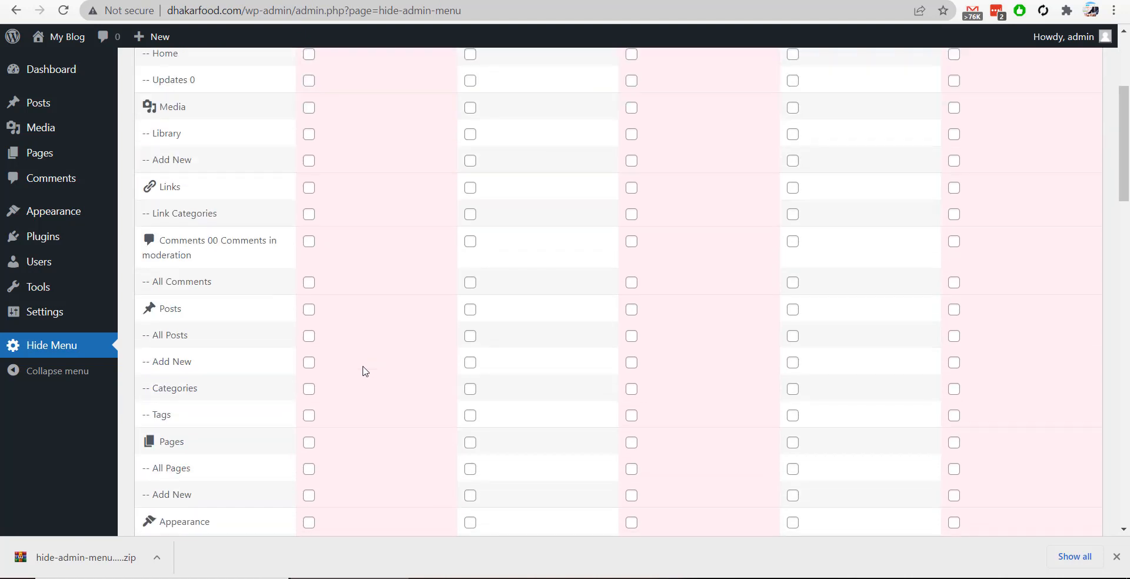
pyautogui.scroll(-3)
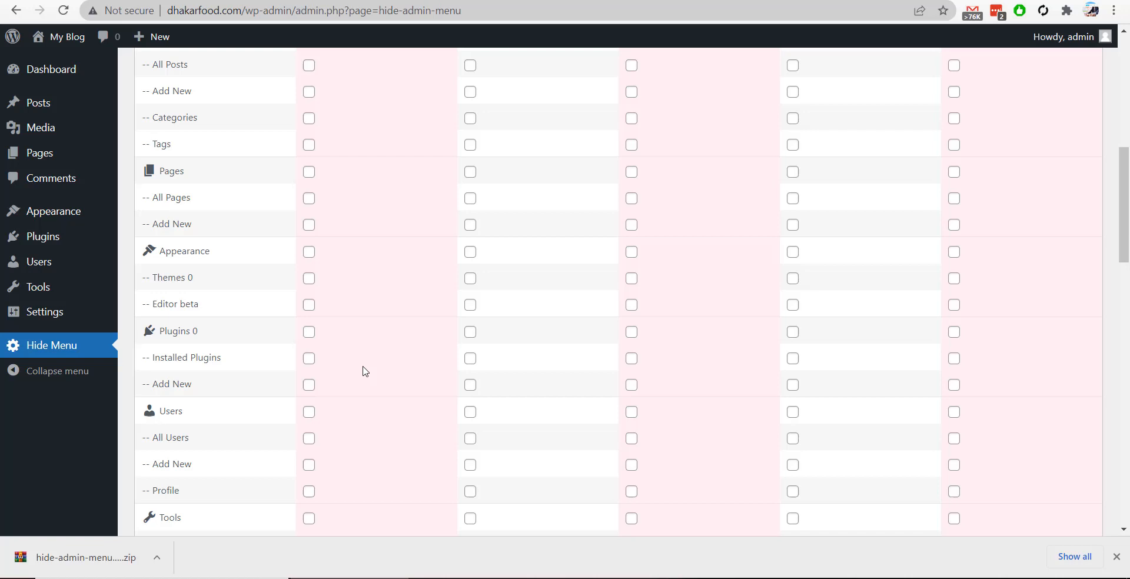
pyautogui.scroll(-3)
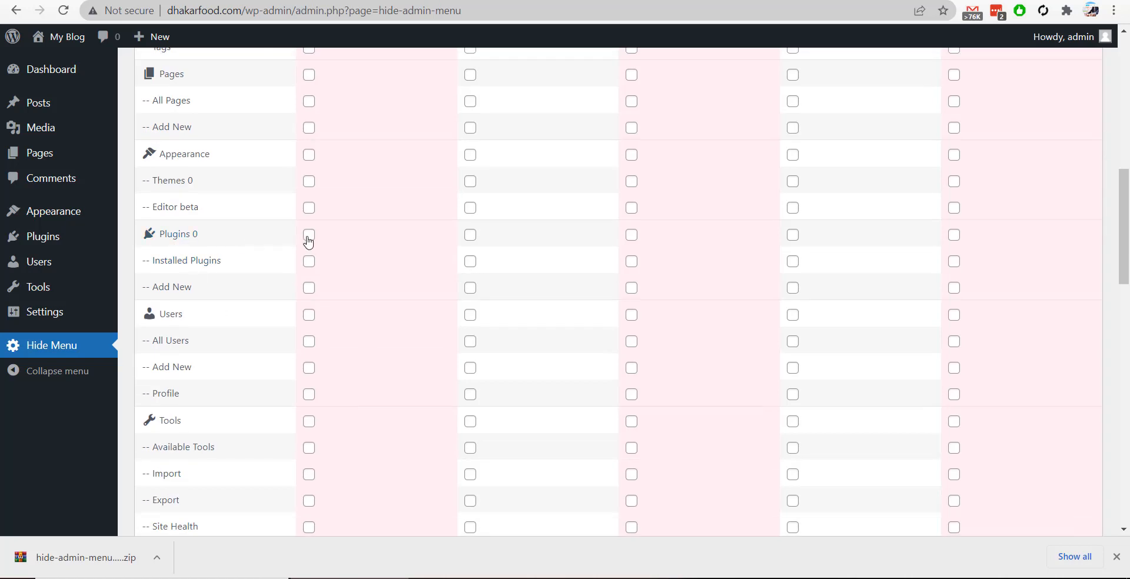
pyautogui.click(308, 235)
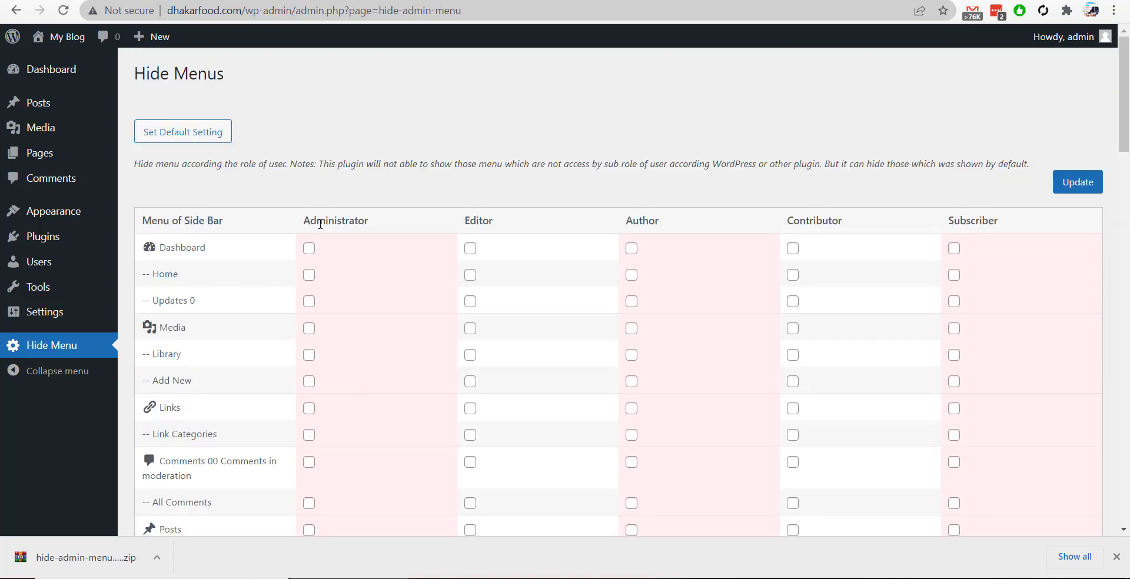
pyautogui.scroll(-3)
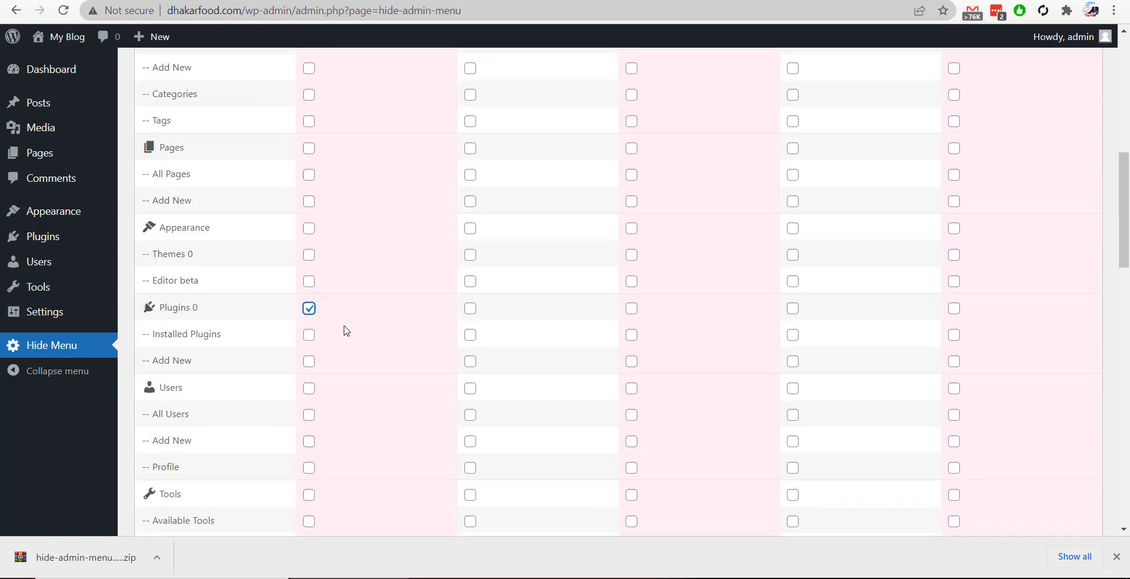
# Step: Untick the Administrator checkbox for the Plugins menu
pyautogui.click(308, 308)
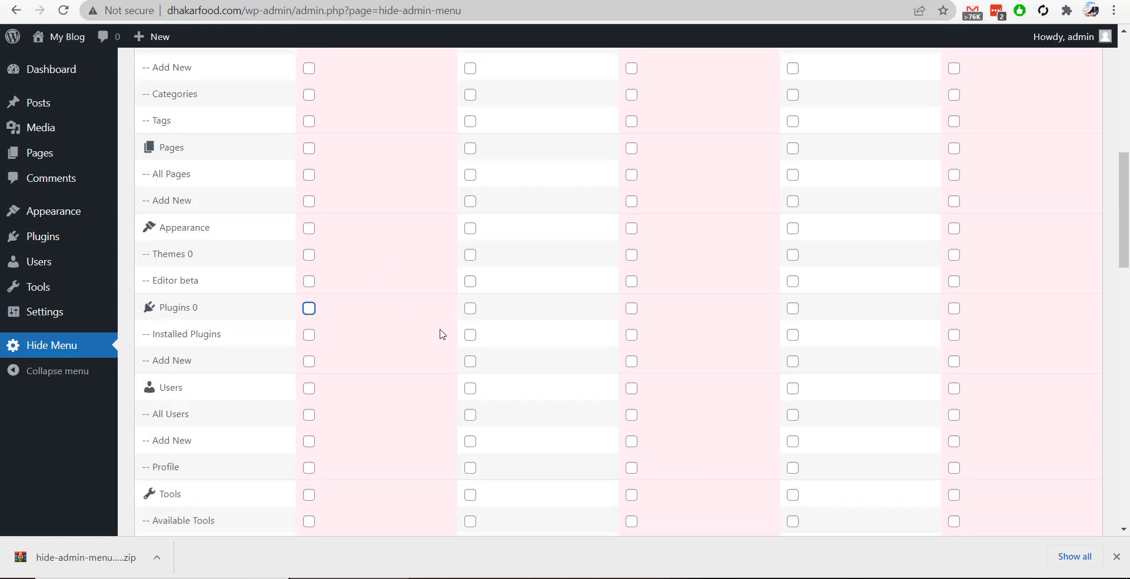
pyautogui.scroll(3)
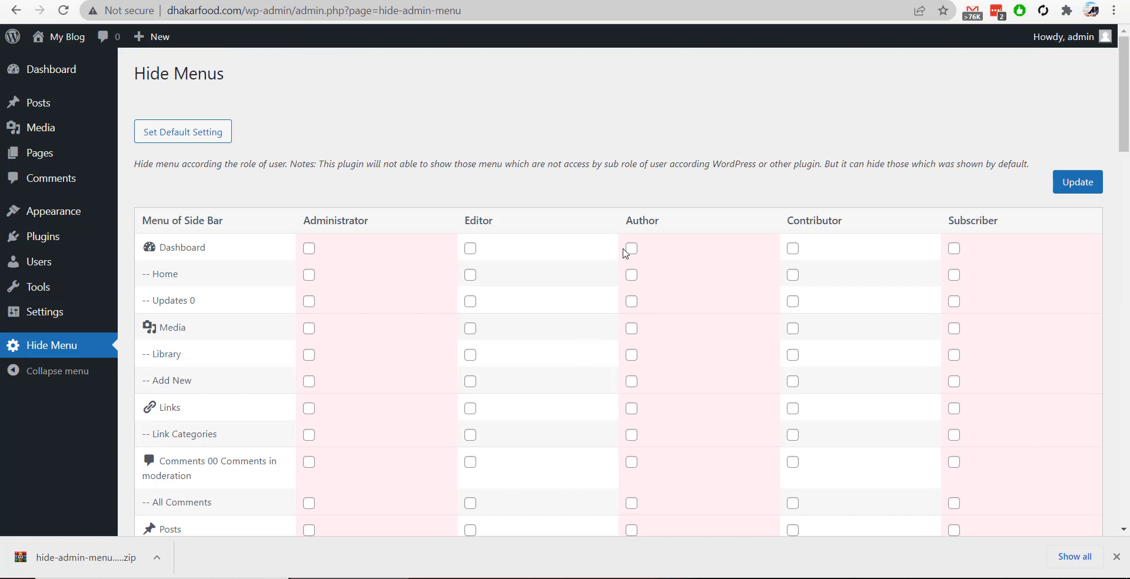
pyautogui.scroll(-3)
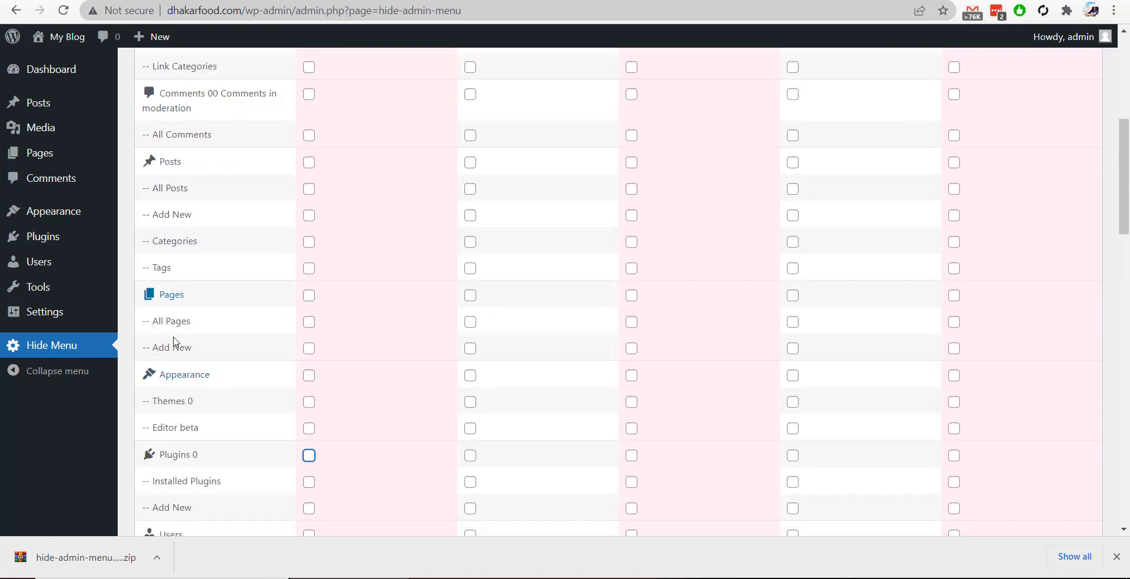
pyautogui.scroll(-3)
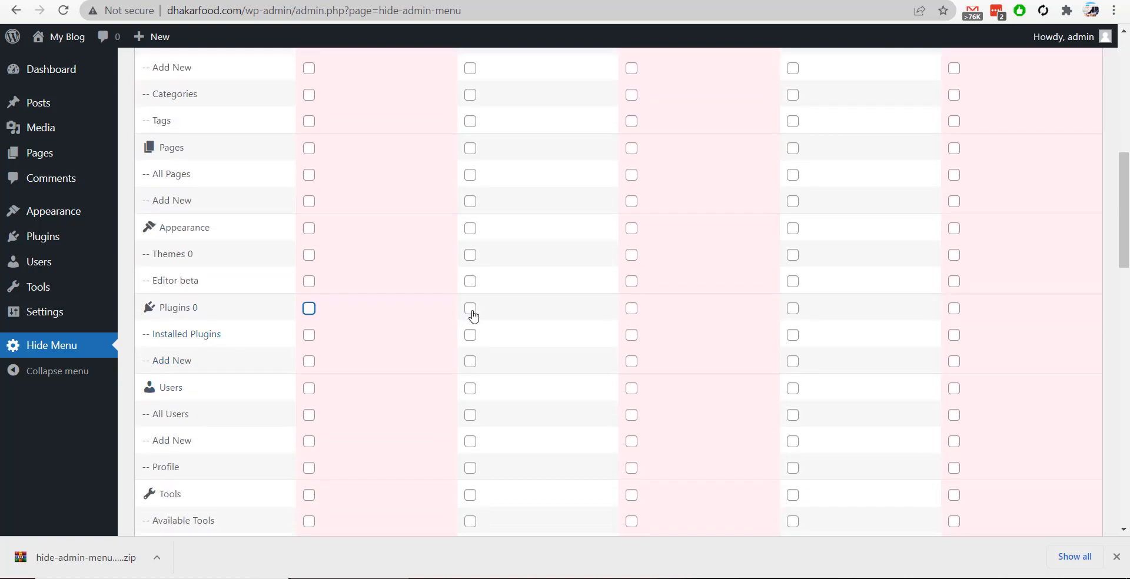
# Step: Hide Plugins and Installed Plugins for the Editor role and save with Update
pyautogui.click(469, 308)
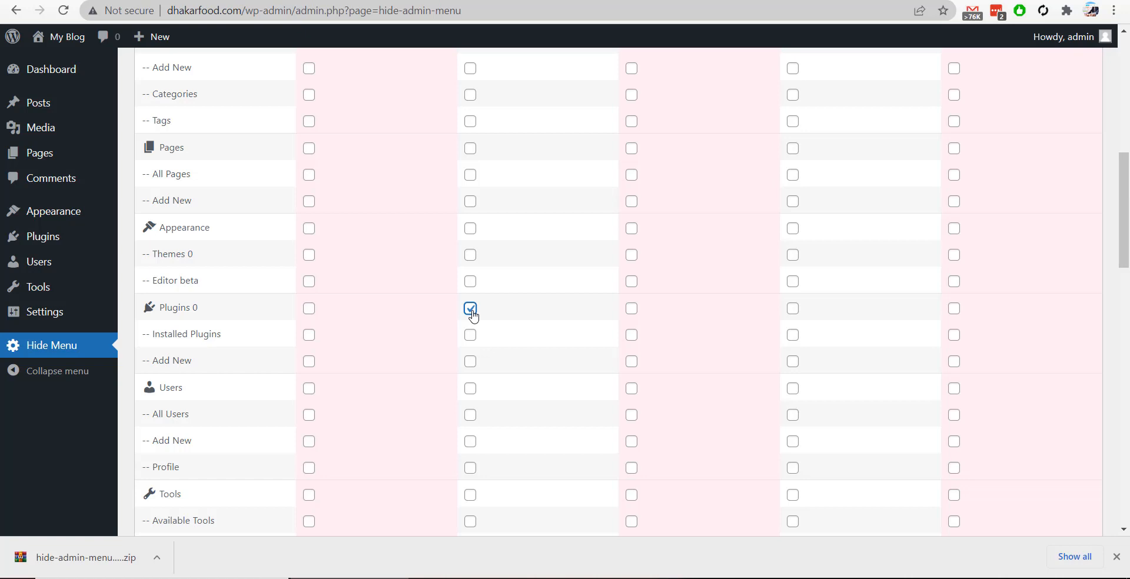
pyautogui.click(469, 334)
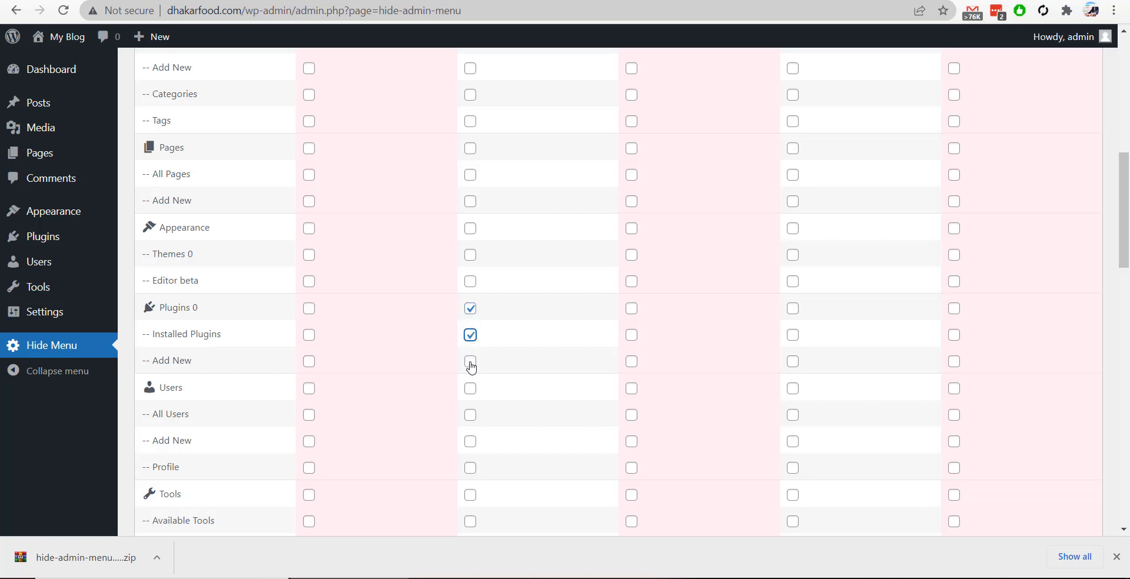
pyautogui.scroll(-3)
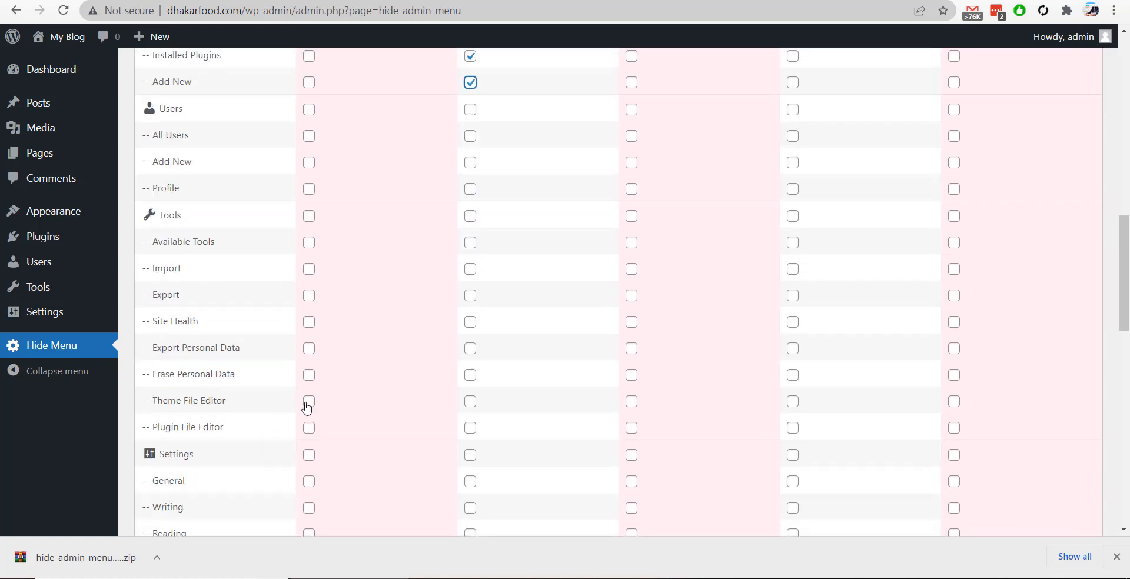
pyautogui.scroll(-3)
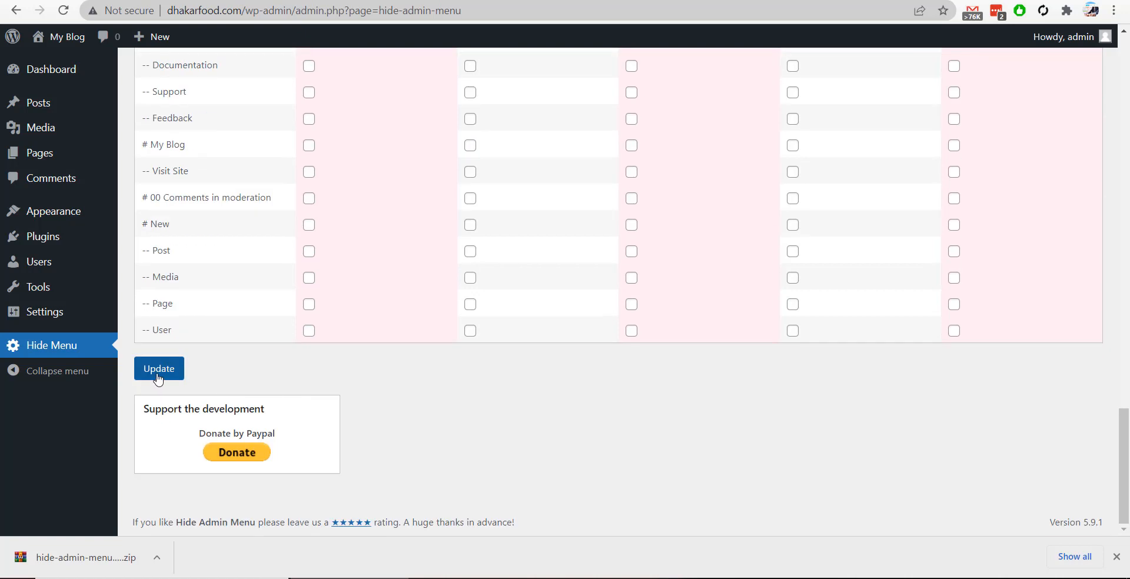
pyautogui.click(158, 367)
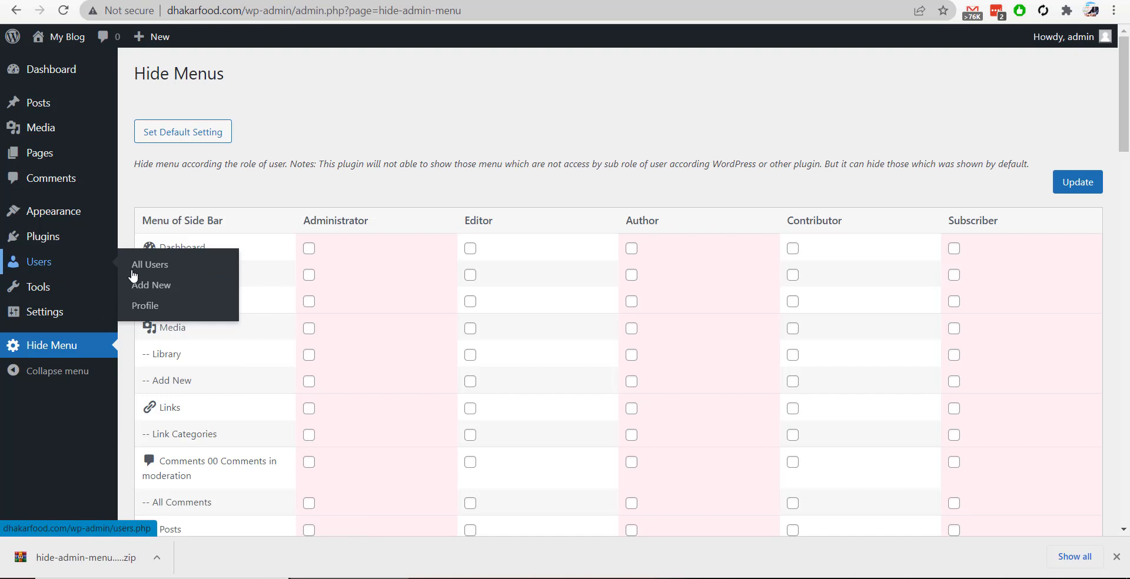
# Step: Start a new user with username muhibul and the generated password
pyautogui.click(149, 264)
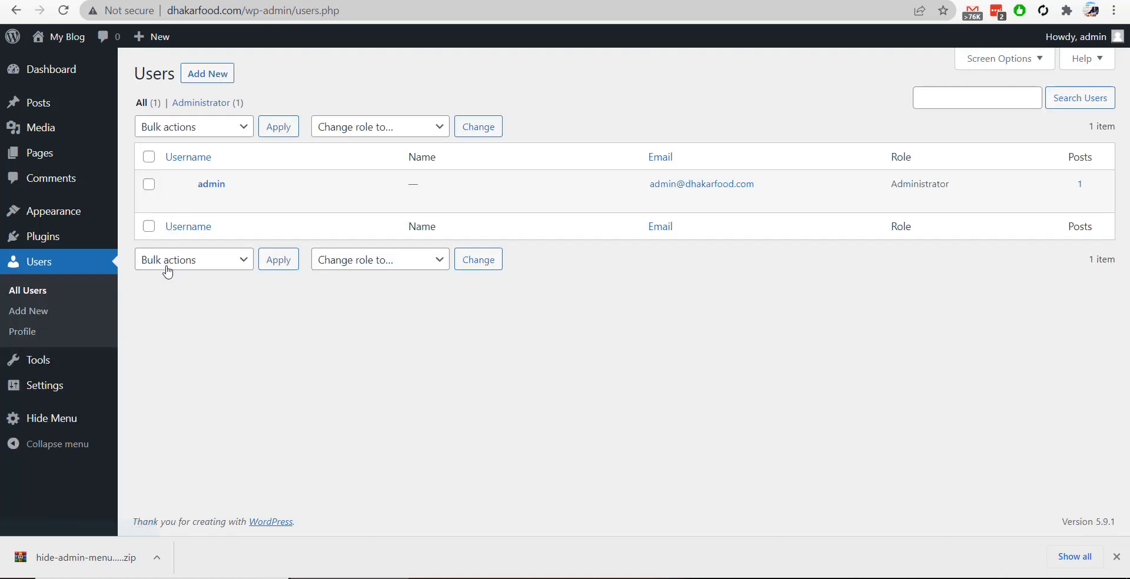
pyautogui.click(206, 73)
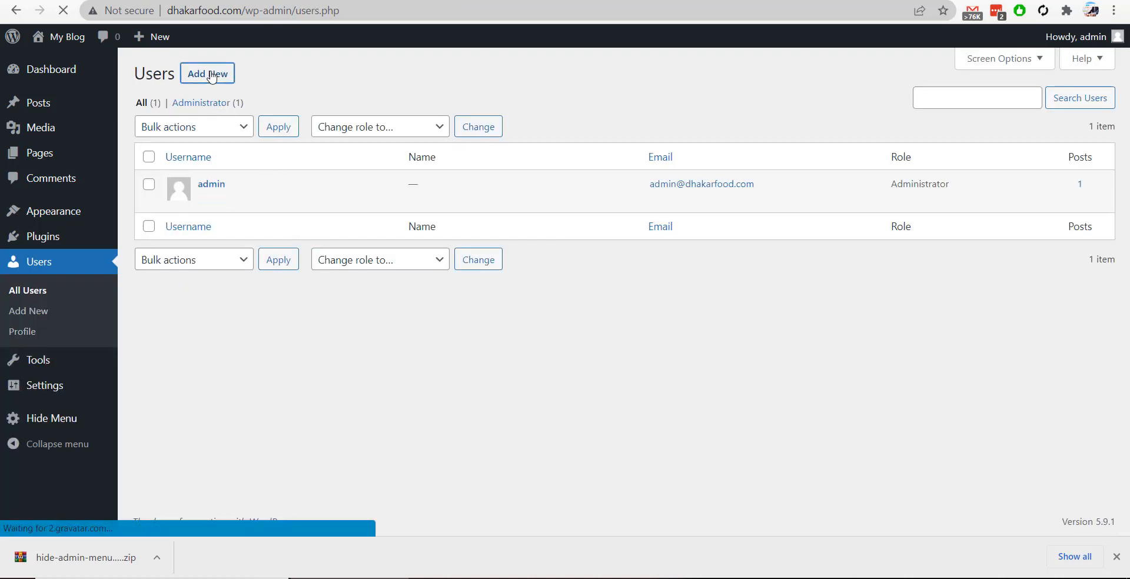
pyautogui.click(206, 73)
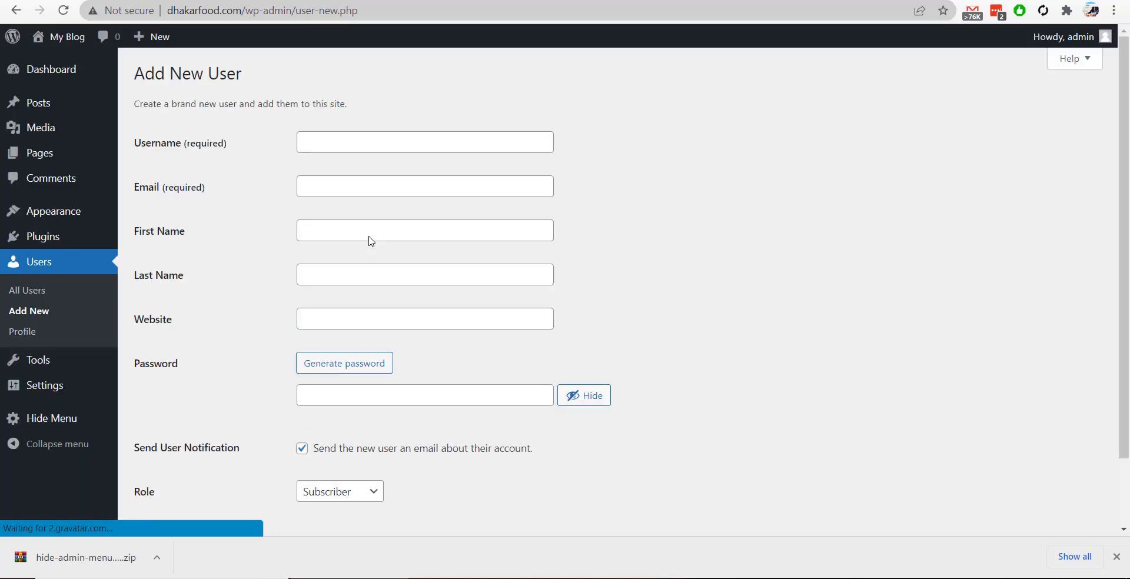
pyautogui.click(343, 363)
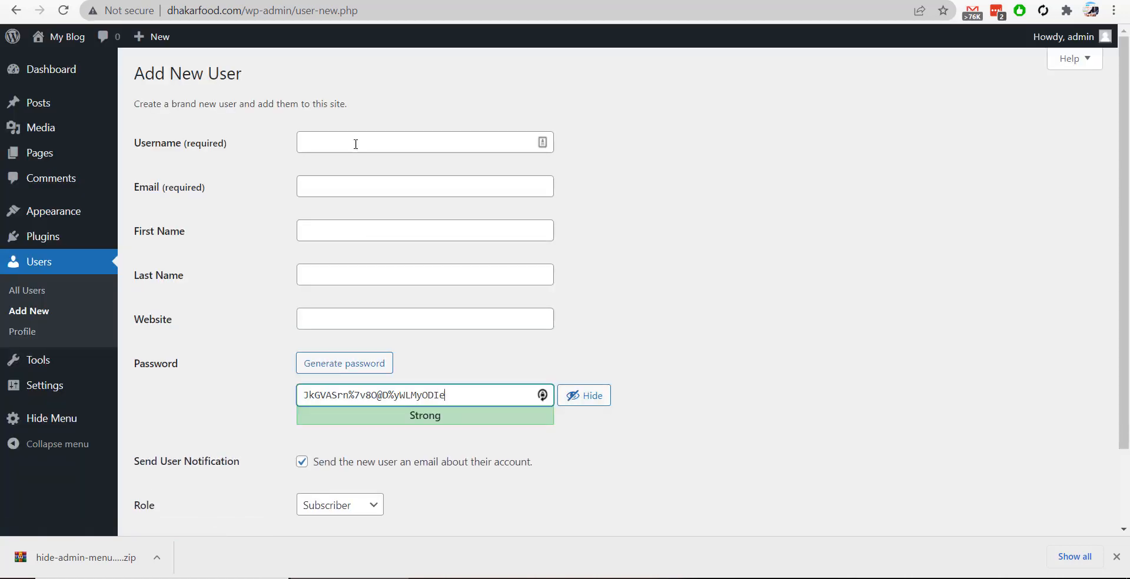
pyautogui.write('muhi')
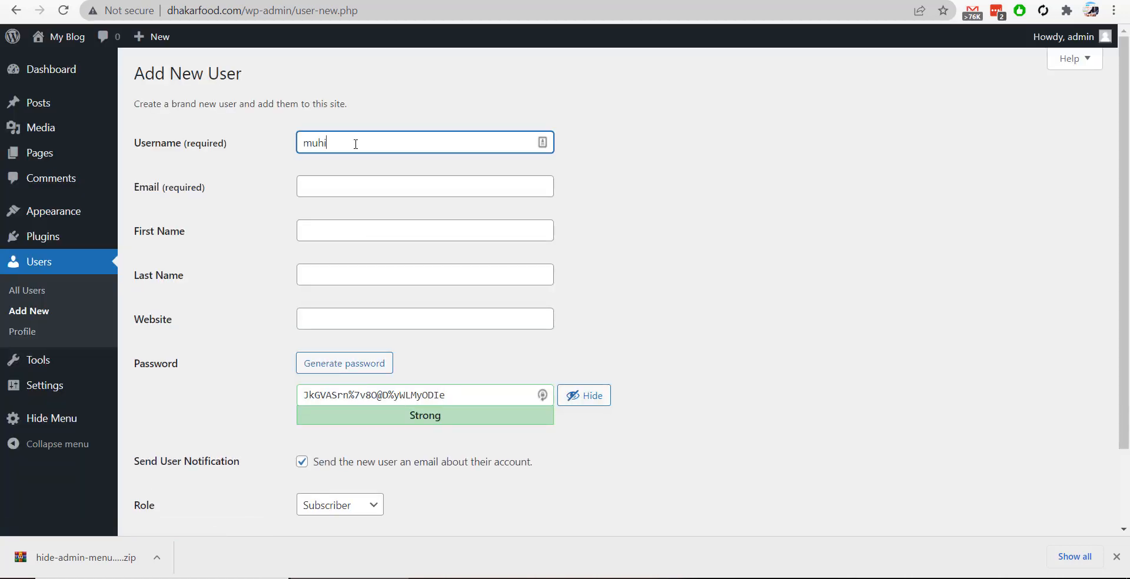
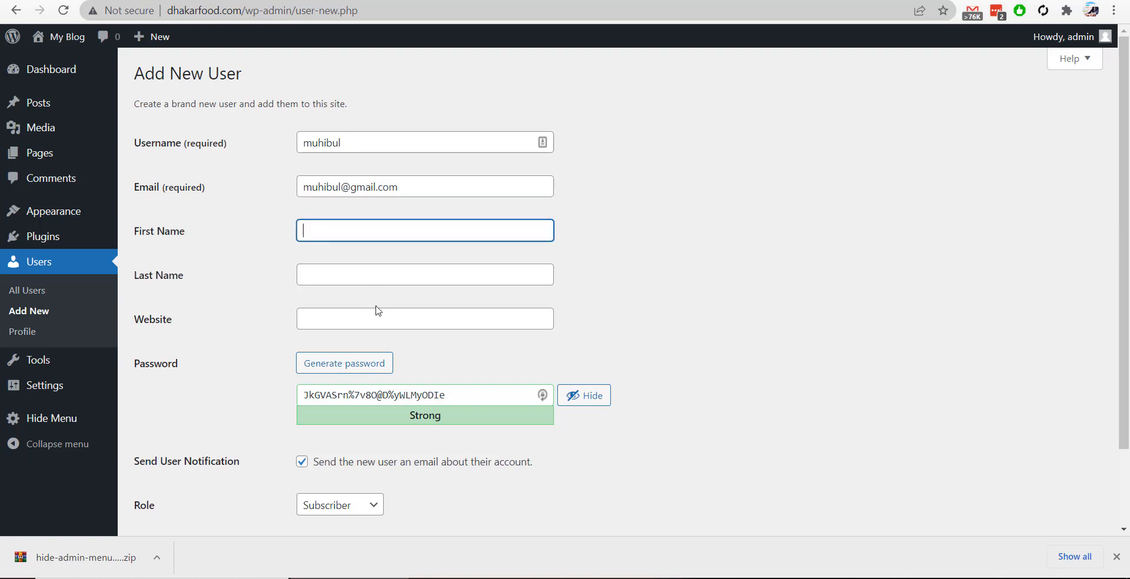
pyautogui.click(424, 395)
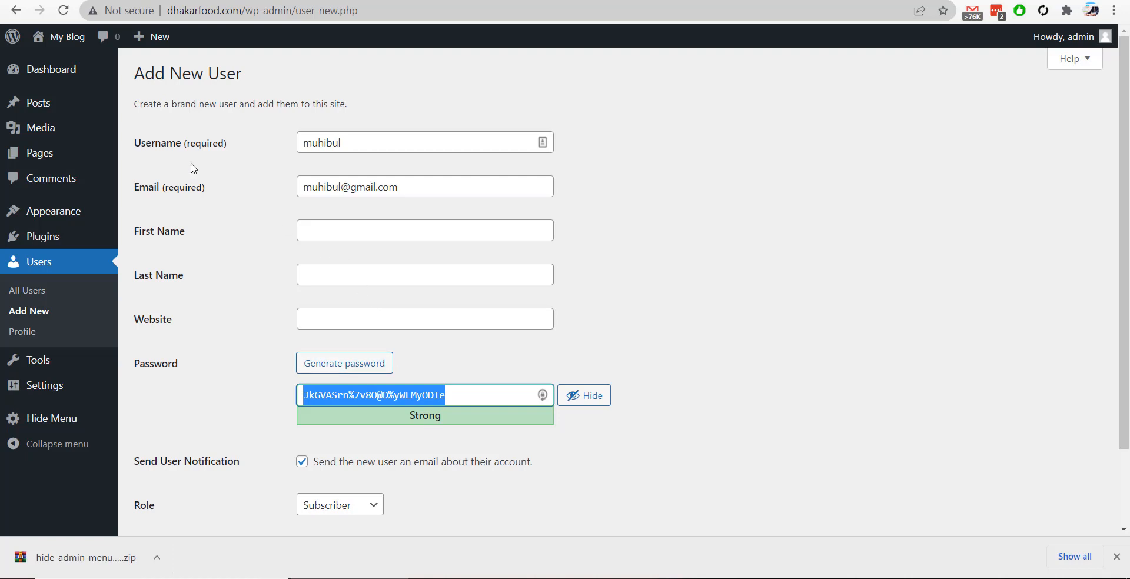
# Step: Assign muhibul the Editor role and create the account
pyautogui.scroll(-3)
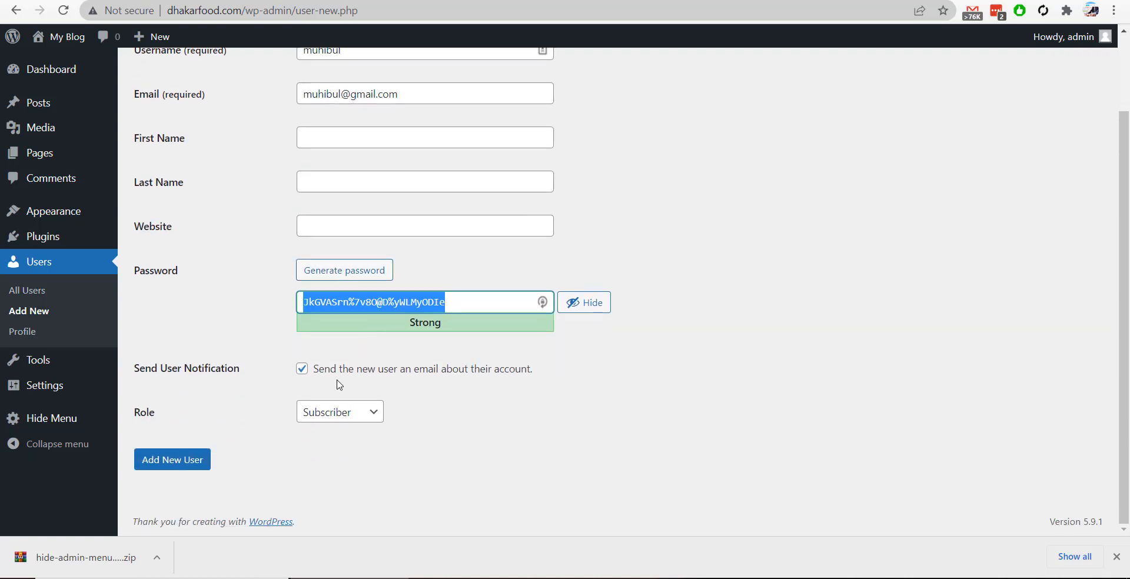
pyautogui.click(339, 411)
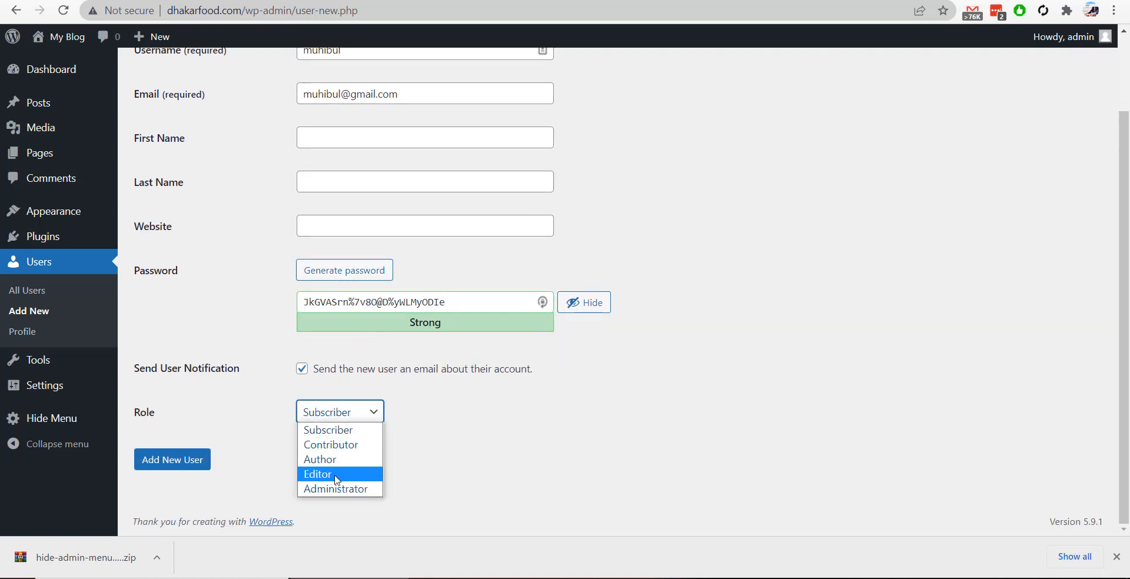
pyautogui.click(318, 474)
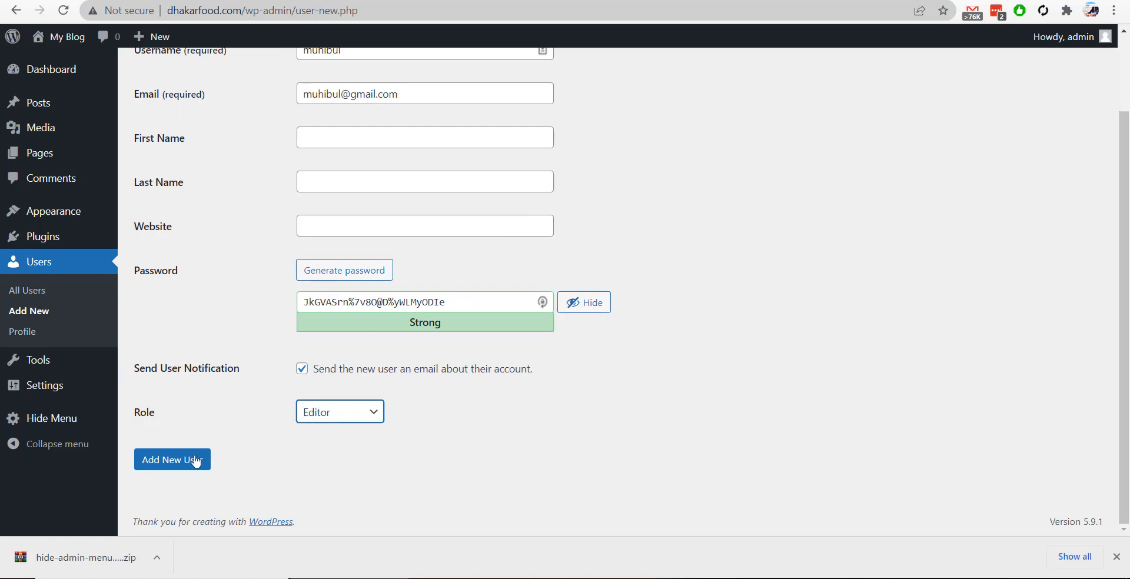
pyautogui.click(172, 459)
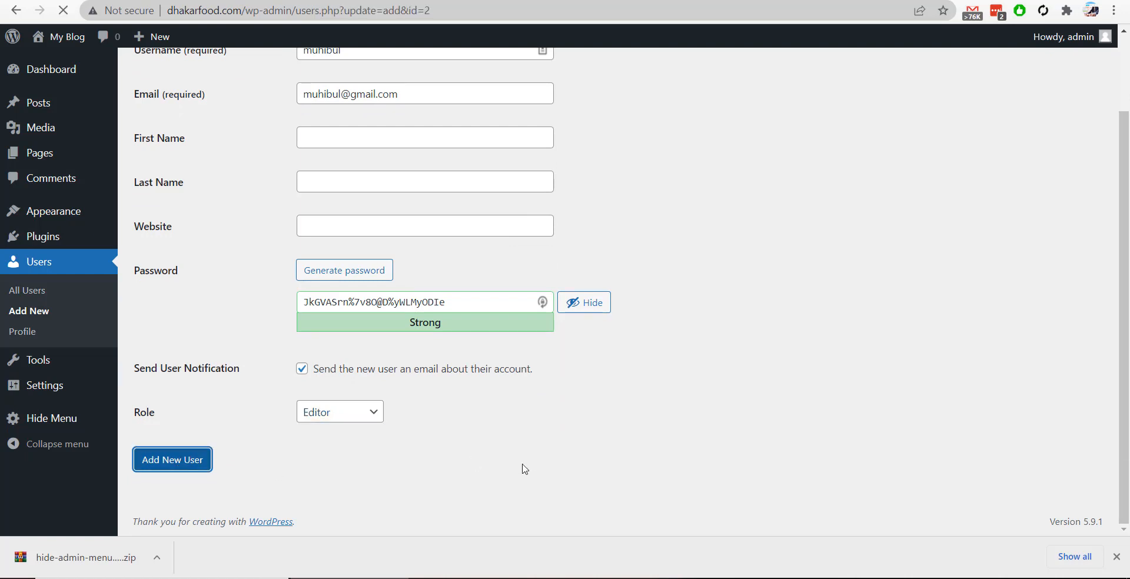
pyautogui.click(171, 460)
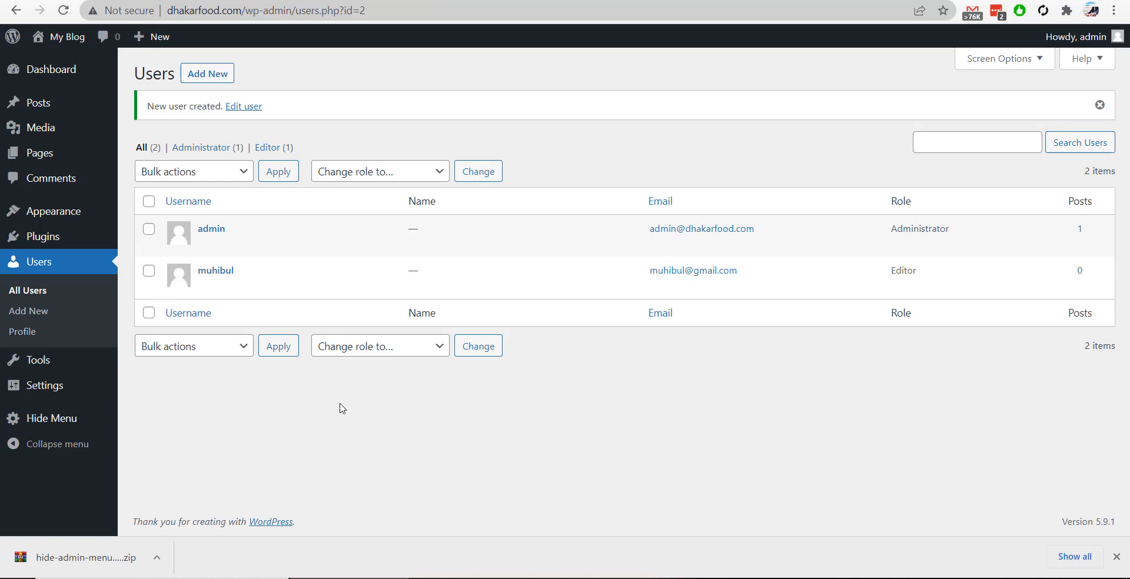
pyautogui.moveTo(215, 270)
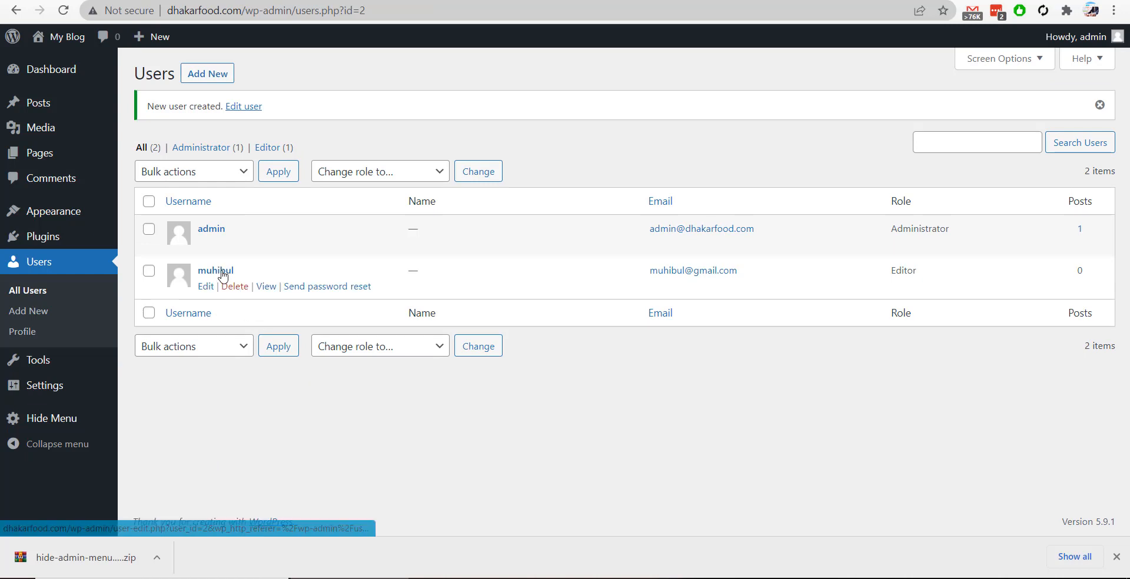
pyautogui.moveTo(266, 286)
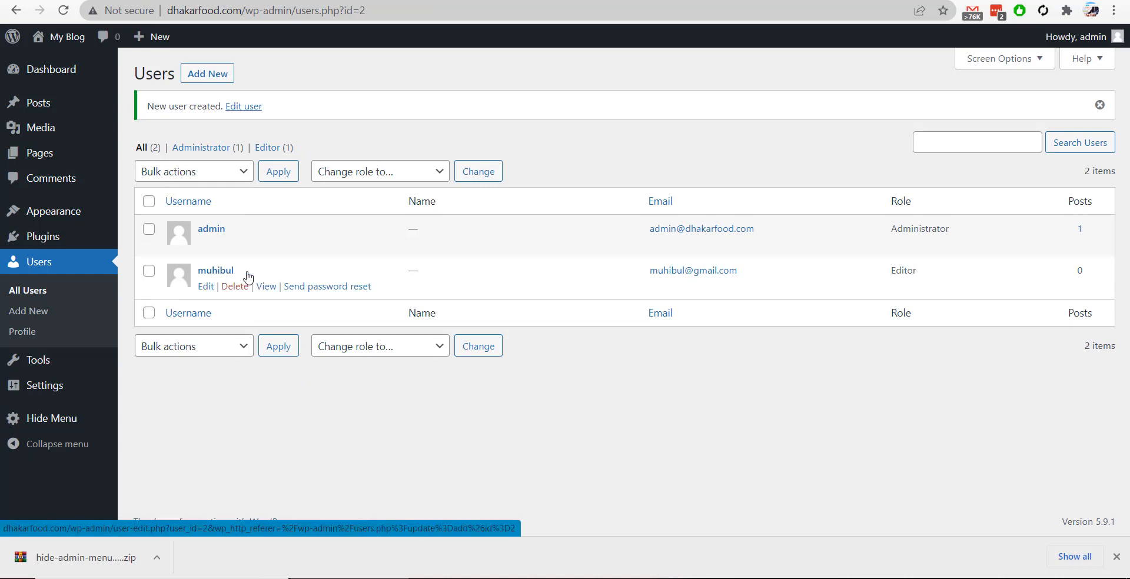
pyautogui.moveTo(37, 360)
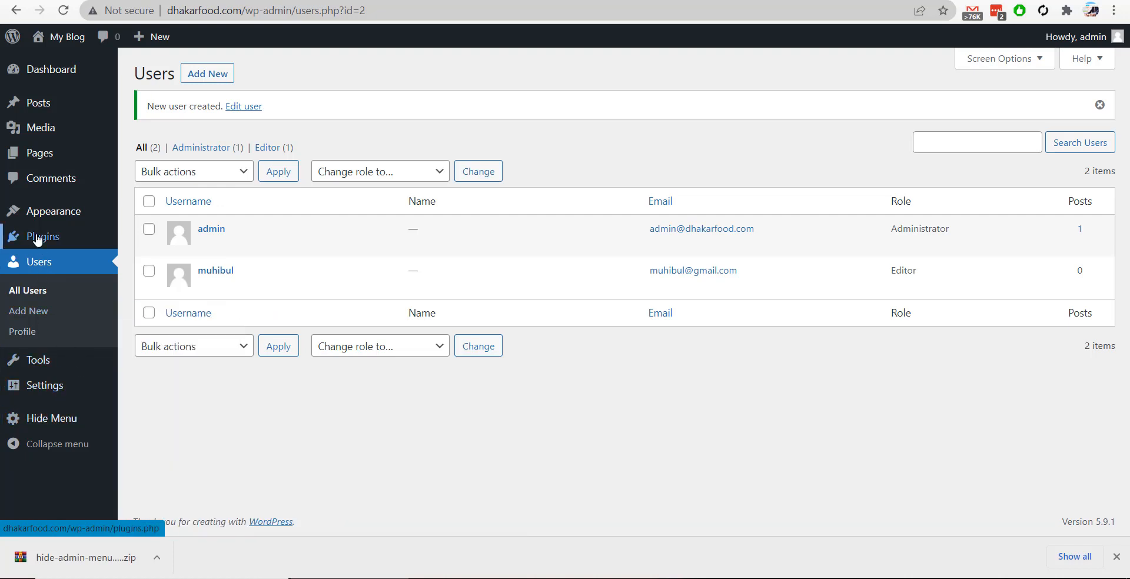
pyautogui.moveTo(41, 236)
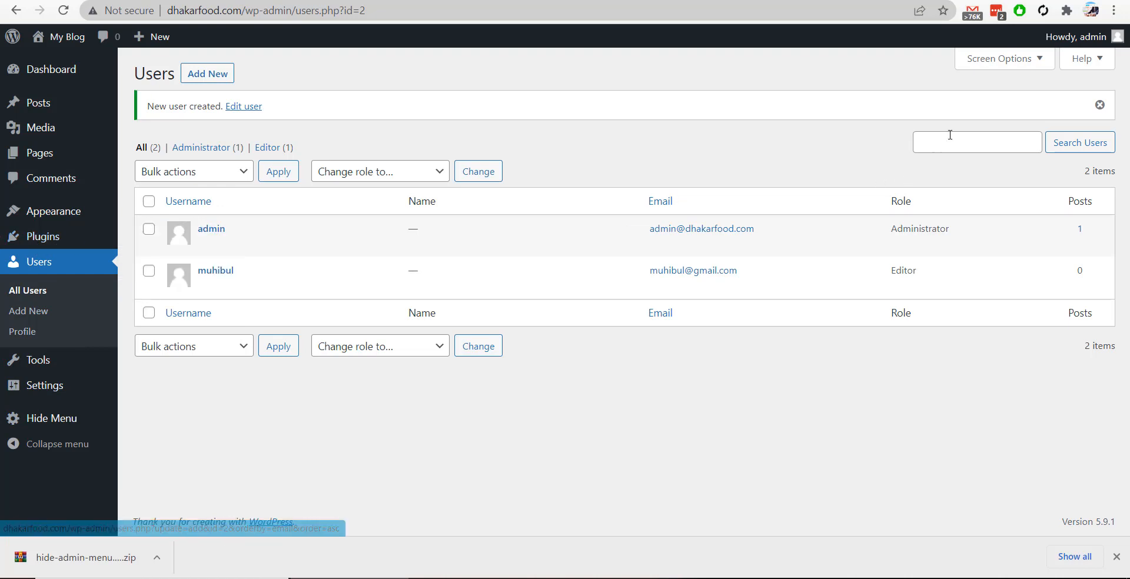
pyautogui.click(1076, 37)
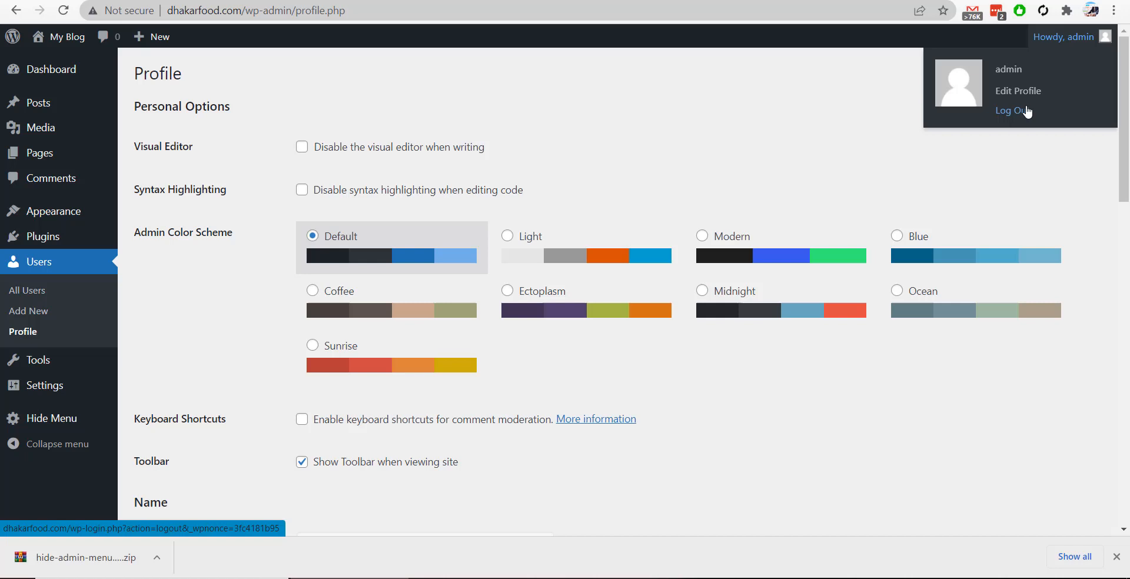
# Step: Log out of admin, log in as editor muhibul, and decline saving login details
pyautogui.click(1012, 110)
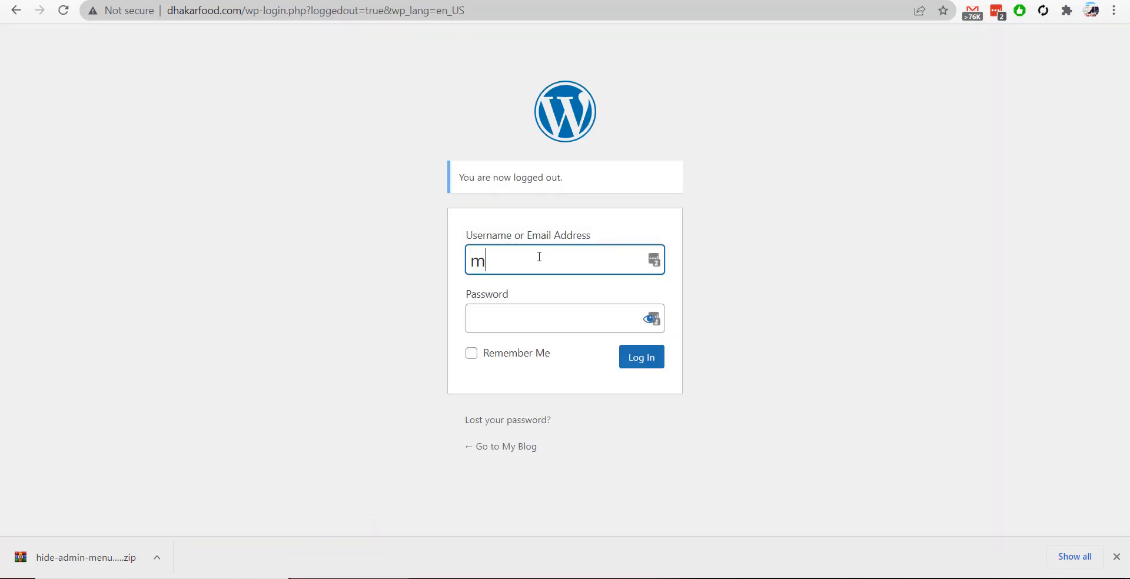
pyautogui.write('uhibul')
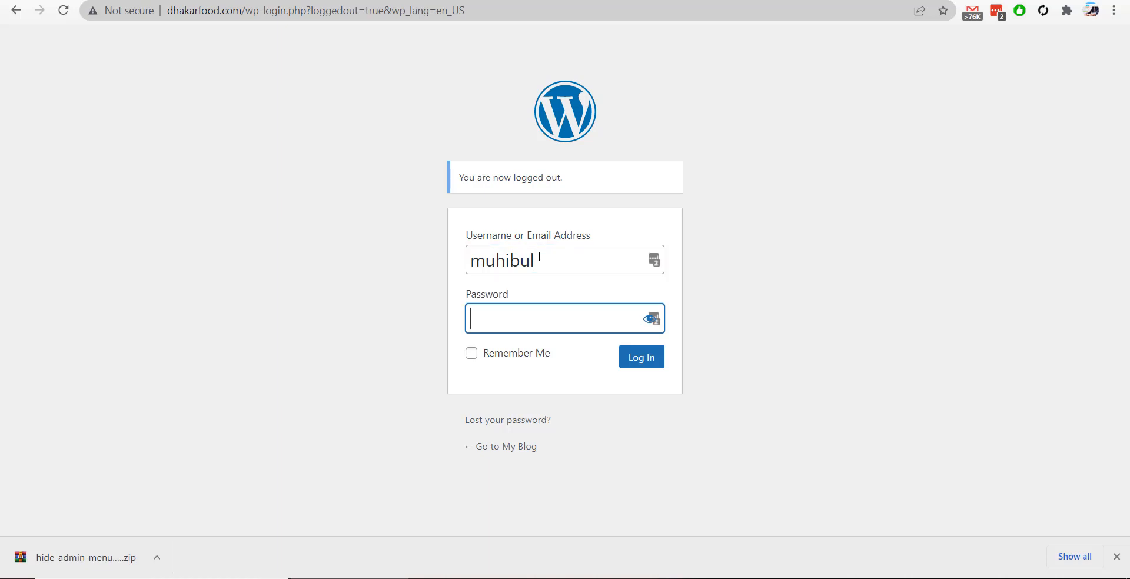
pyautogui.click(640, 356)
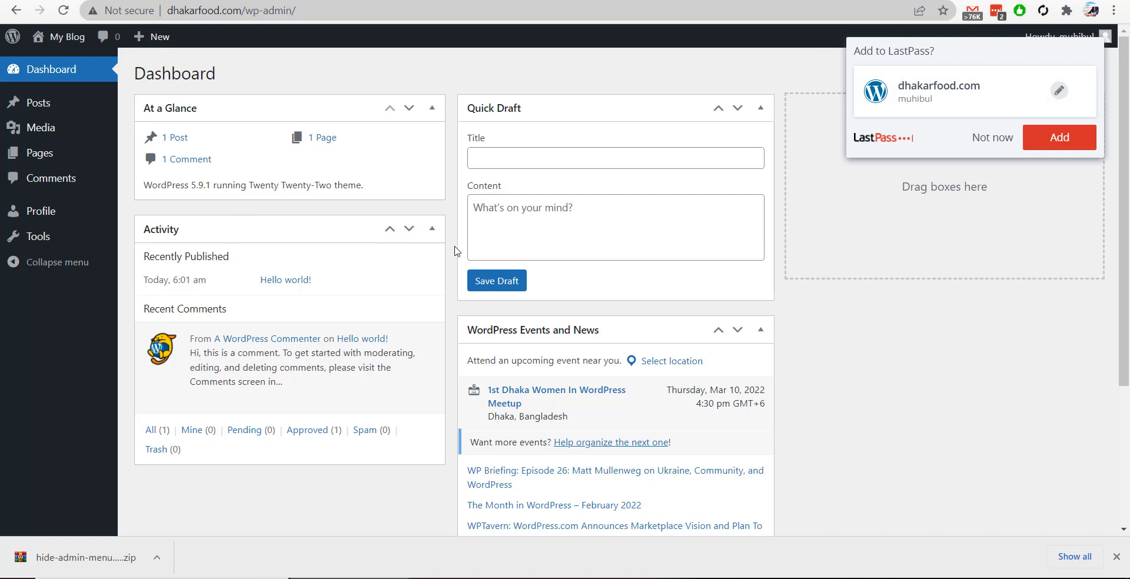
pyautogui.click(992, 138)
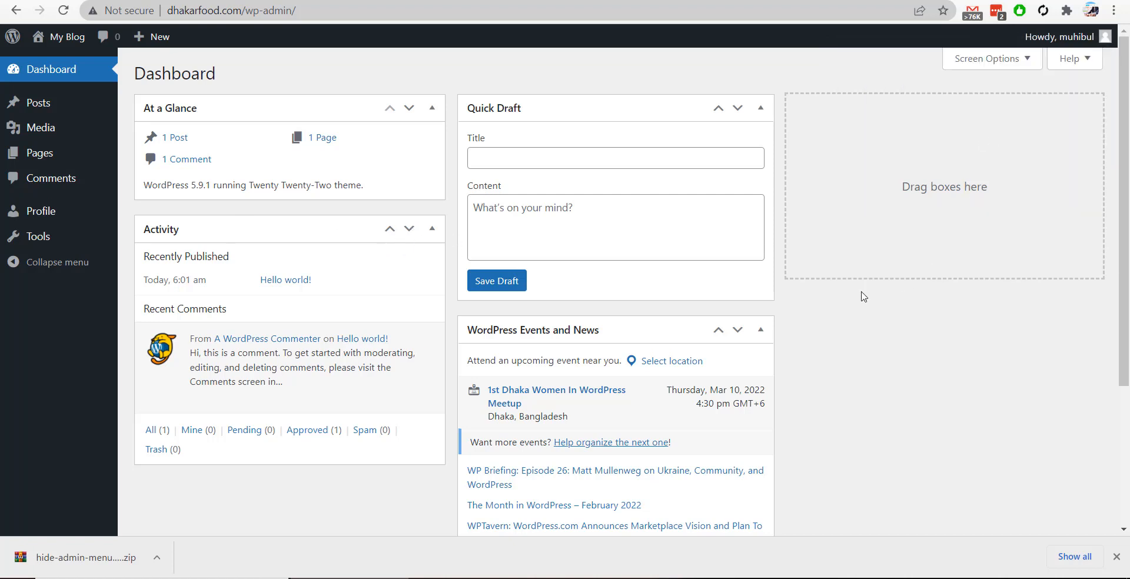
pyautogui.moveTo(318, 322)
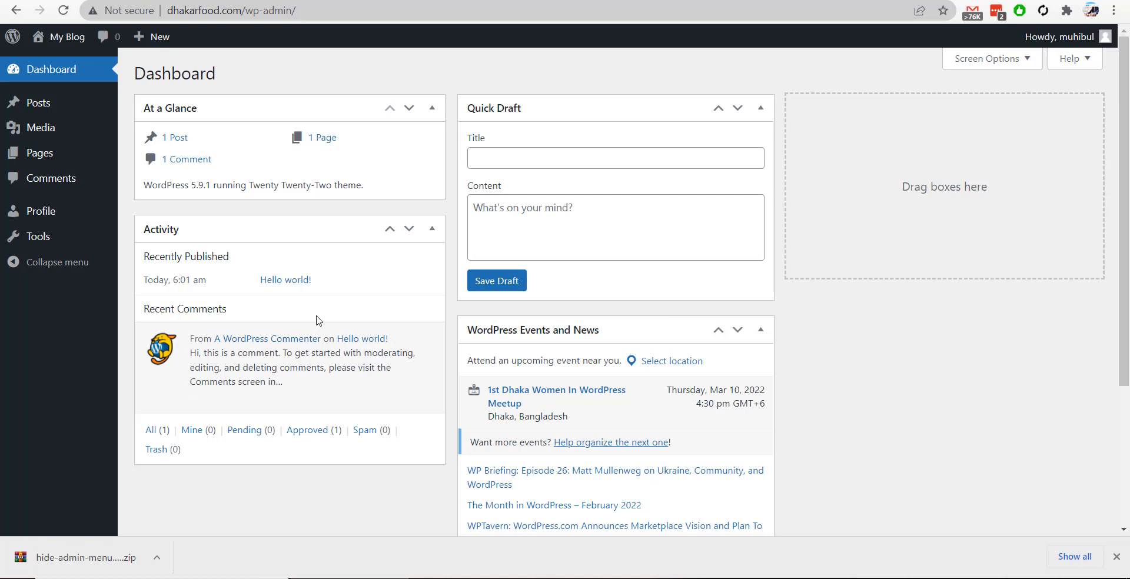
pyautogui.moveTo(41, 127)
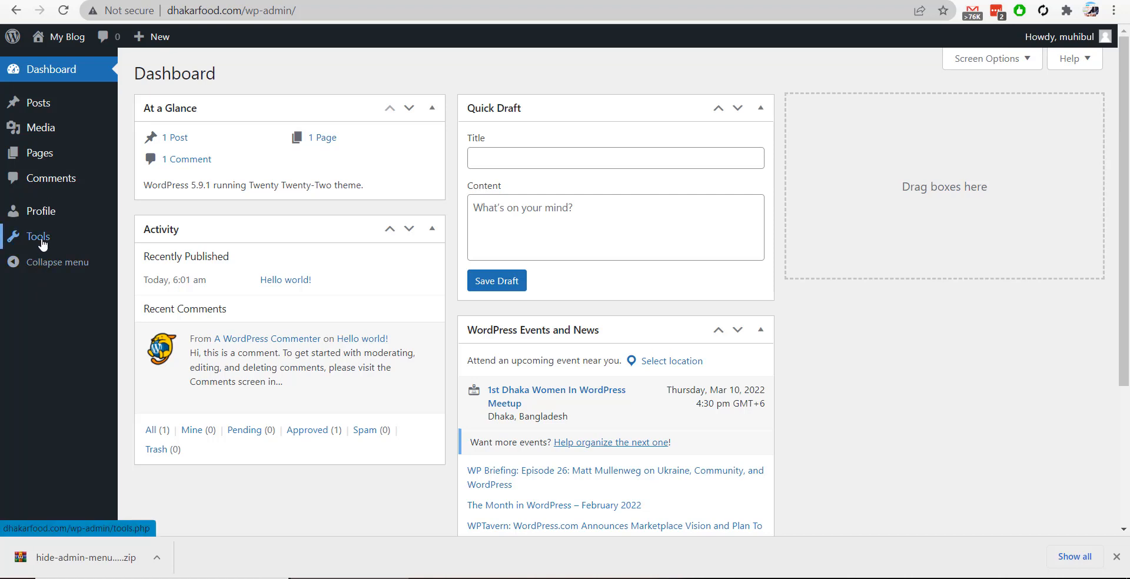
pyautogui.moveTo(38, 102)
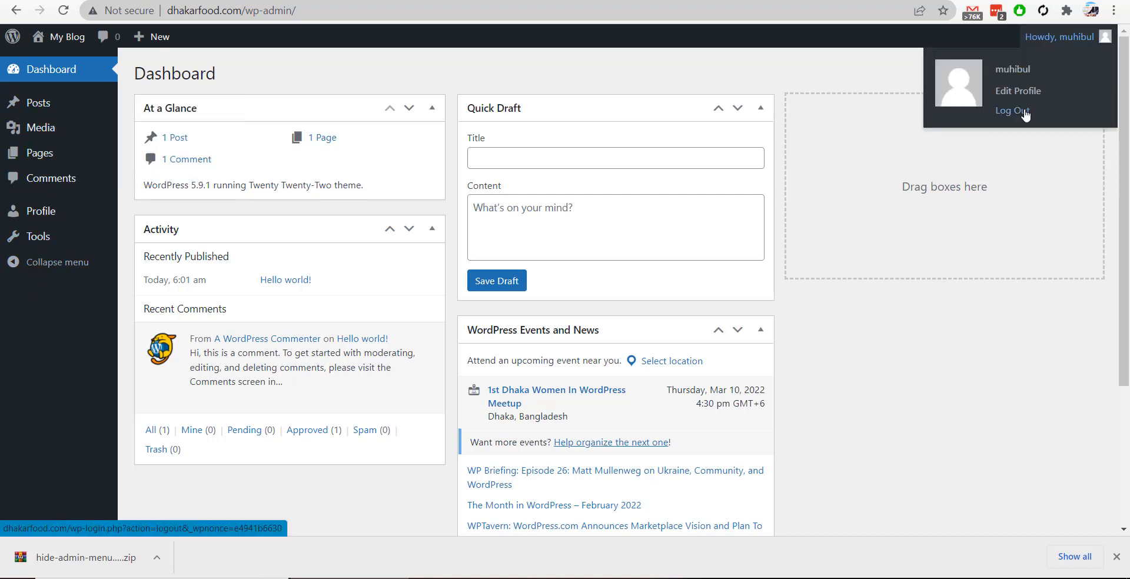
# Step: Log out of the editor, sign back in as admin, and open Hide Menu settings
pyautogui.click(1011, 110)
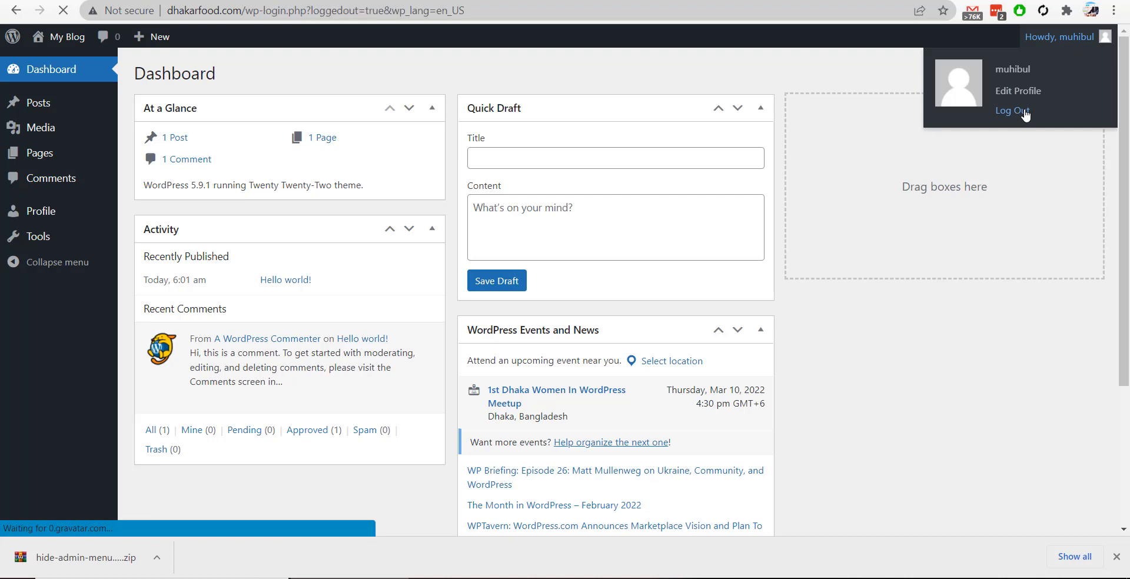
pyautogui.click(1012, 110)
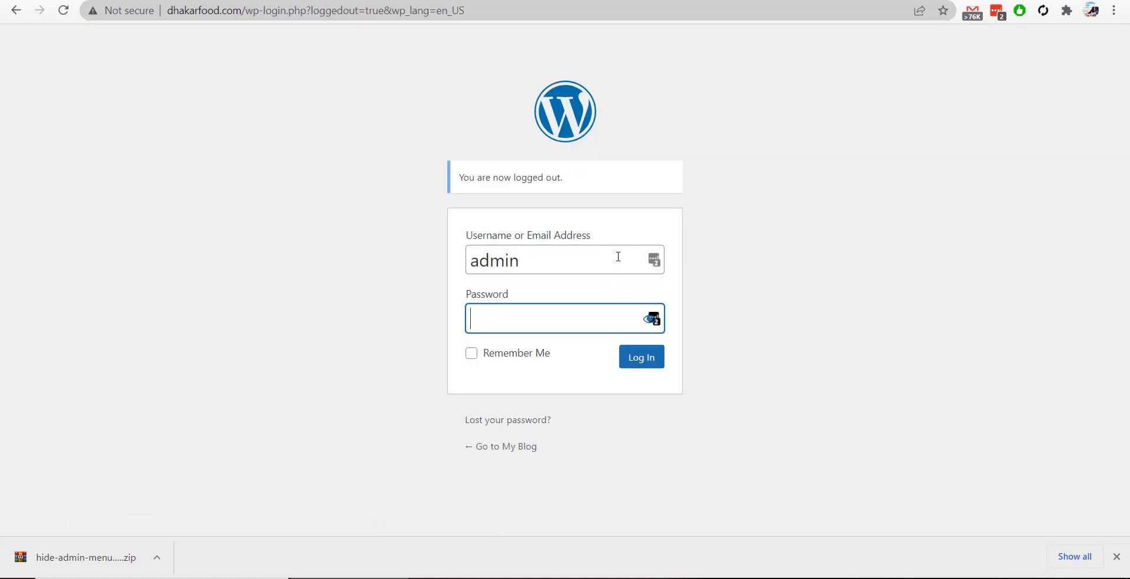
pyautogui.click(639, 356)
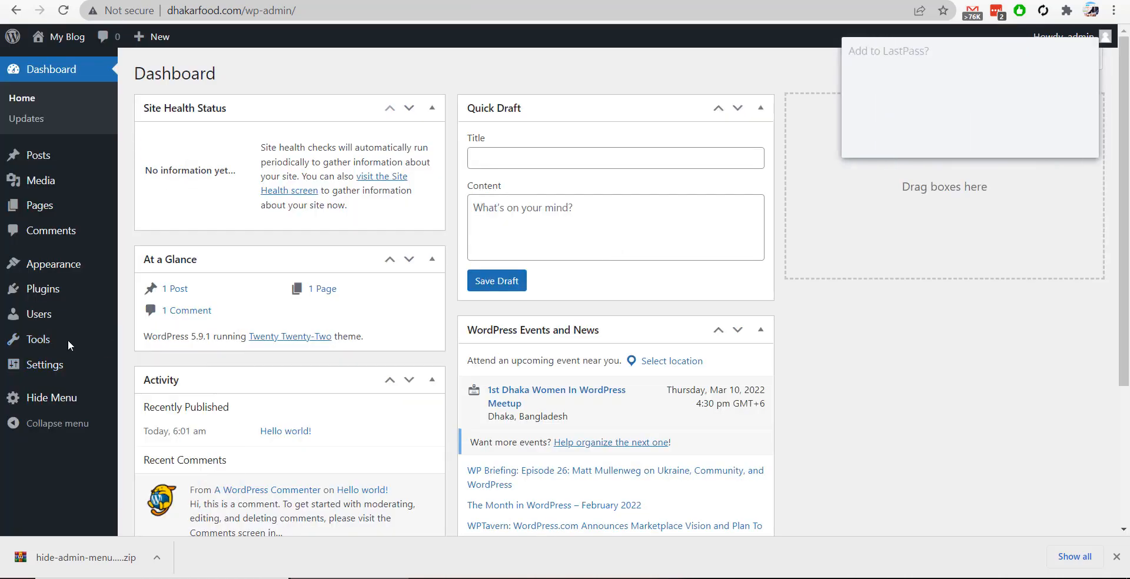
pyautogui.click(51, 397)
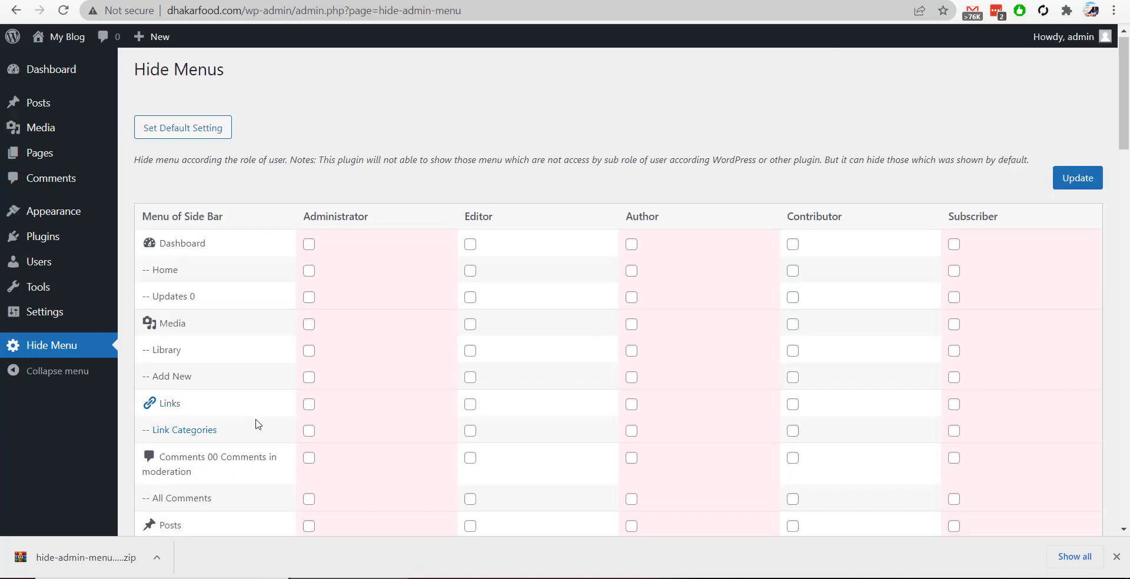
# Step: Hide Posts and All Posts for the Editor role and save the settings
pyautogui.scroll(-3)
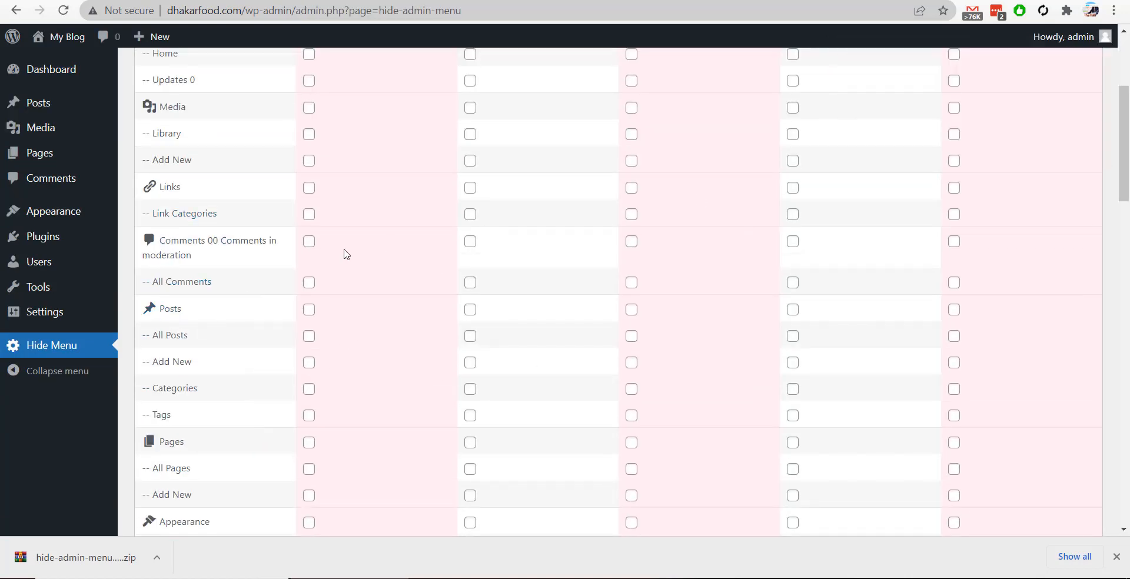
pyautogui.click(308, 309)
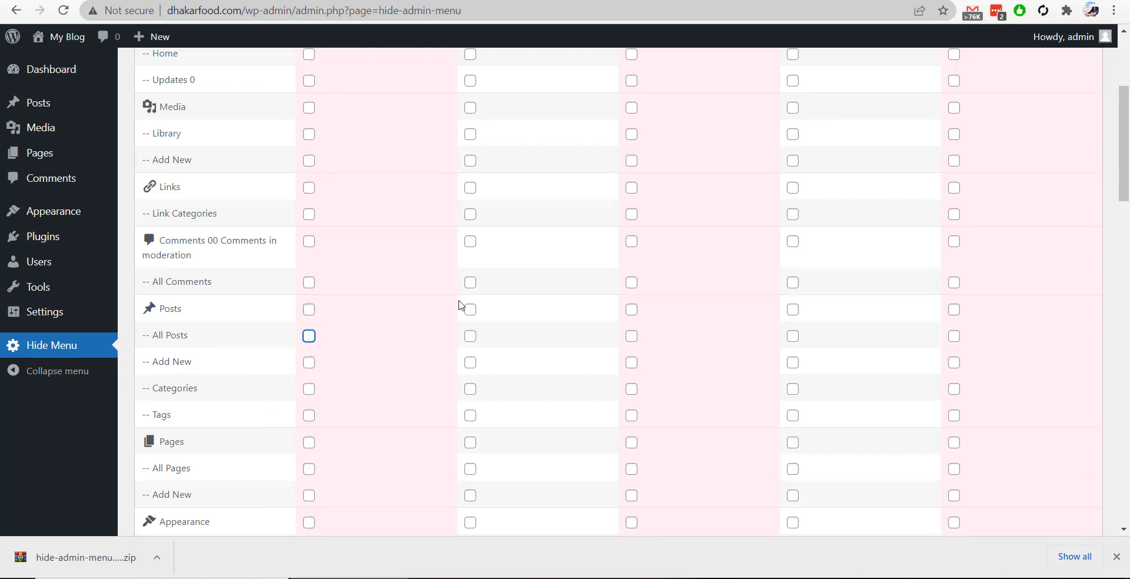
pyautogui.click(469, 309)
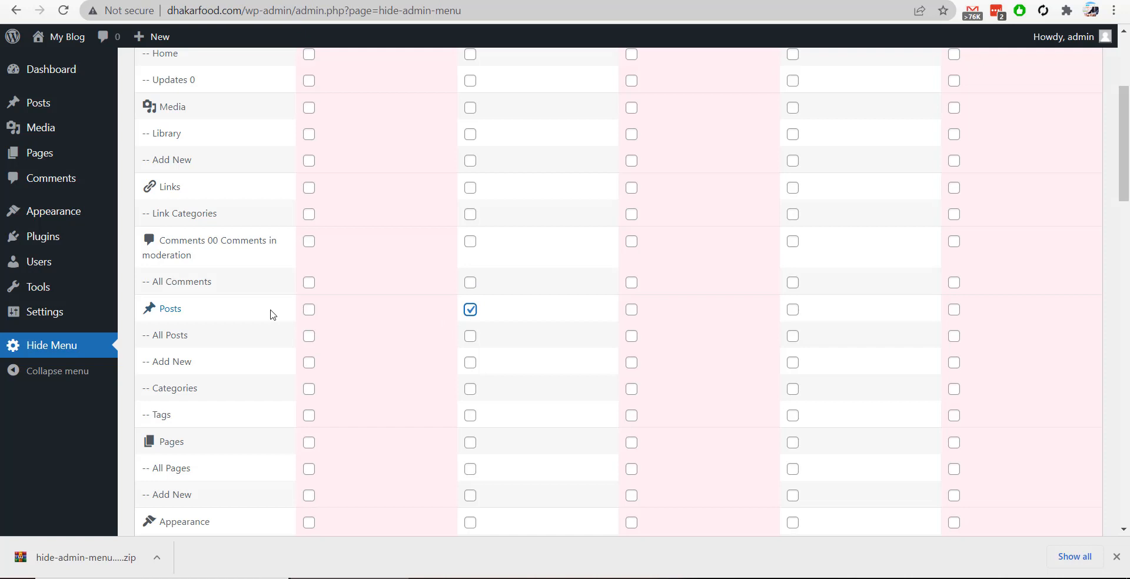
pyautogui.click(470, 336)
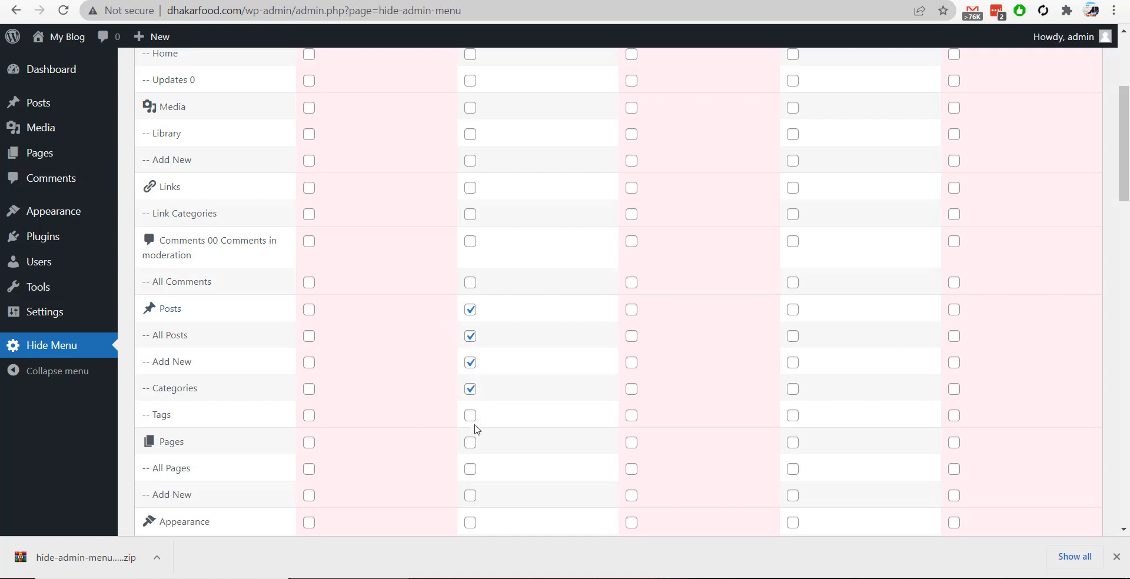
pyautogui.scroll(-3)
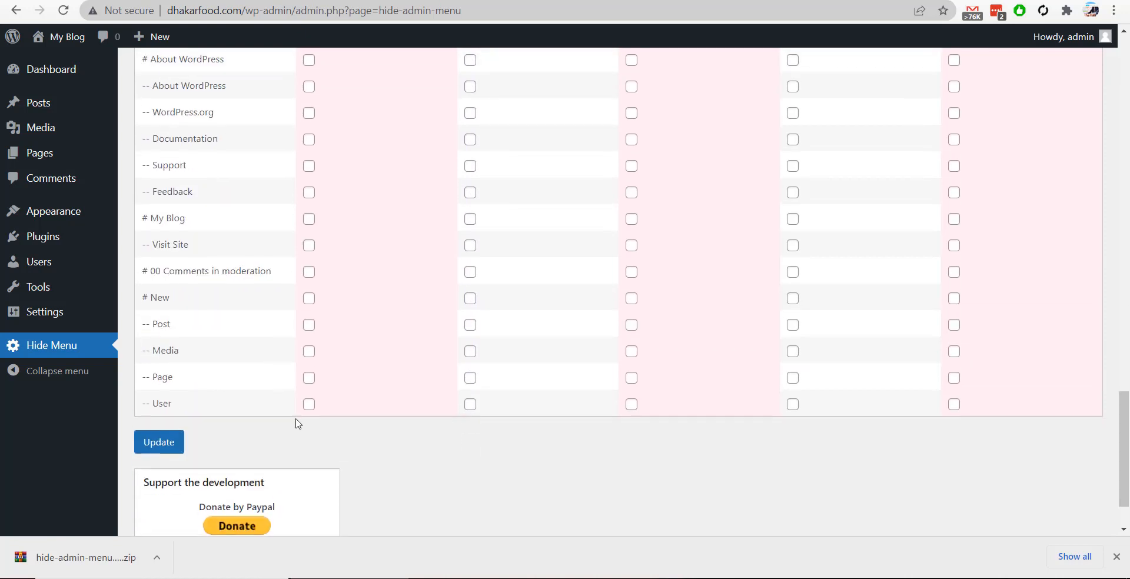
pyautogui.click(158, 441)
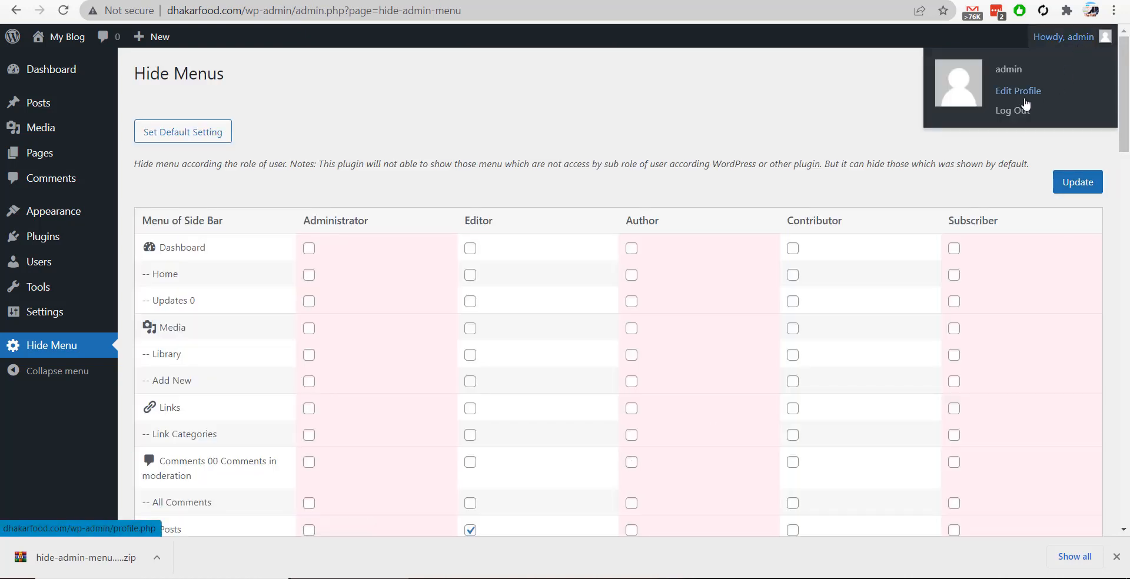
# Step: Log out of admin and log back in as editor muhibul
pyautogui.click(1011, 110)
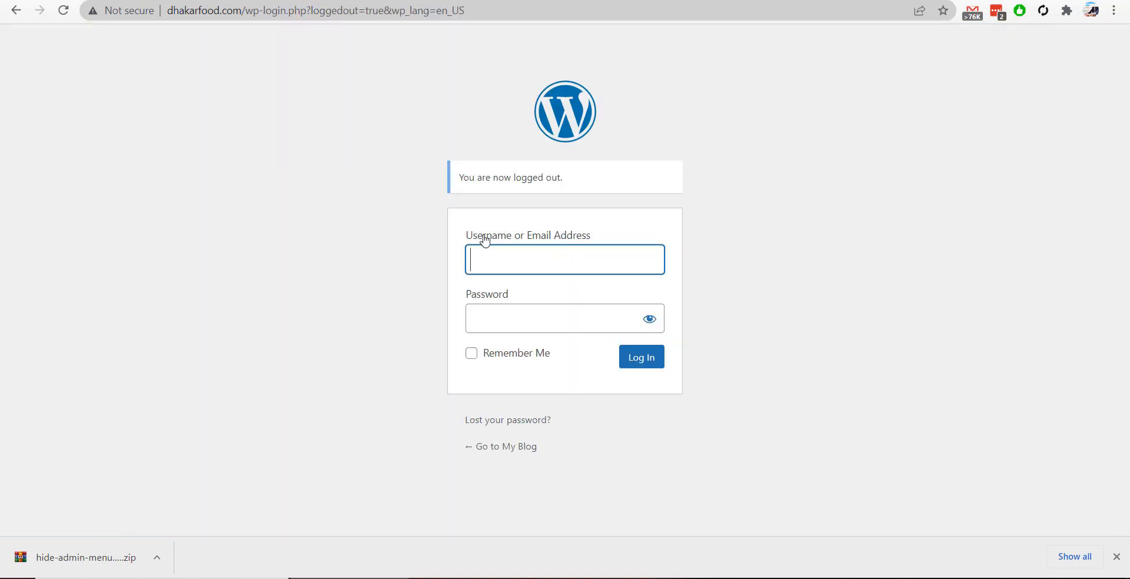
pyautogui.write('muhibul')
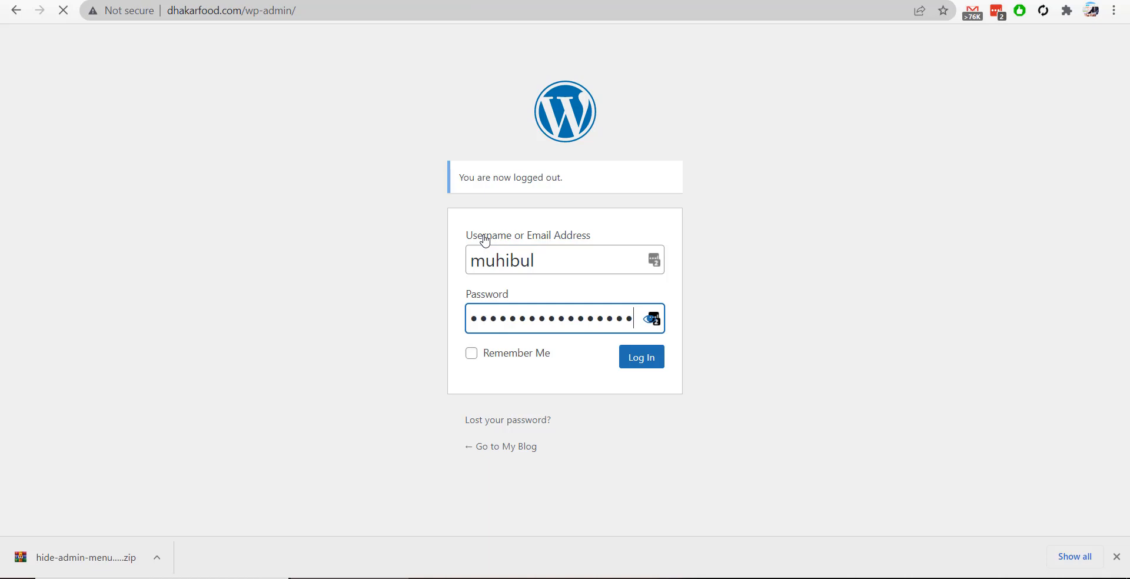
pyautogui.click(640, 356)
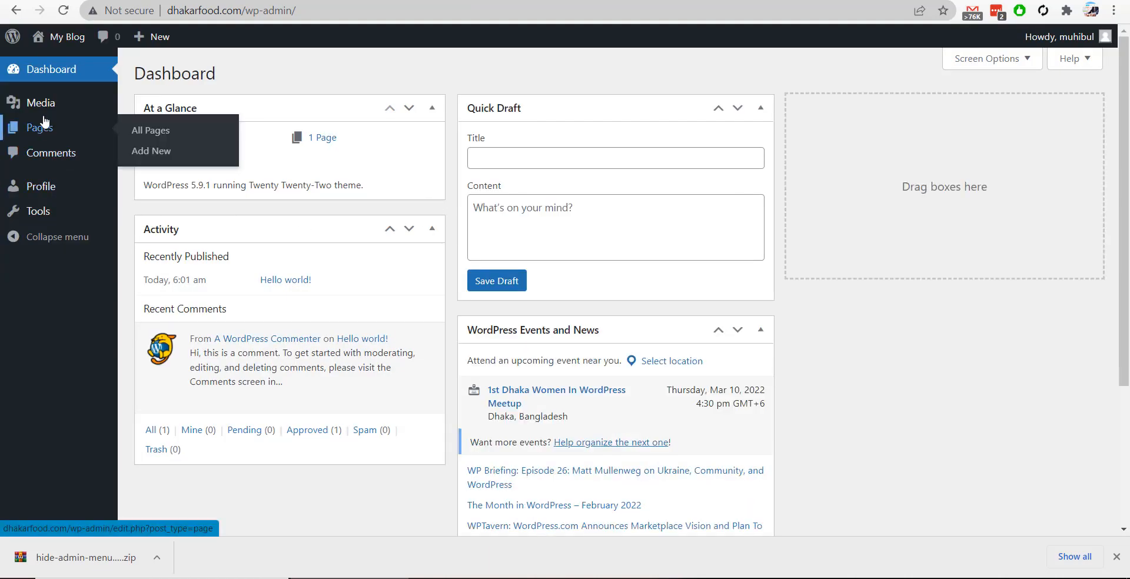
pyautogui.moveTo(57, 138)
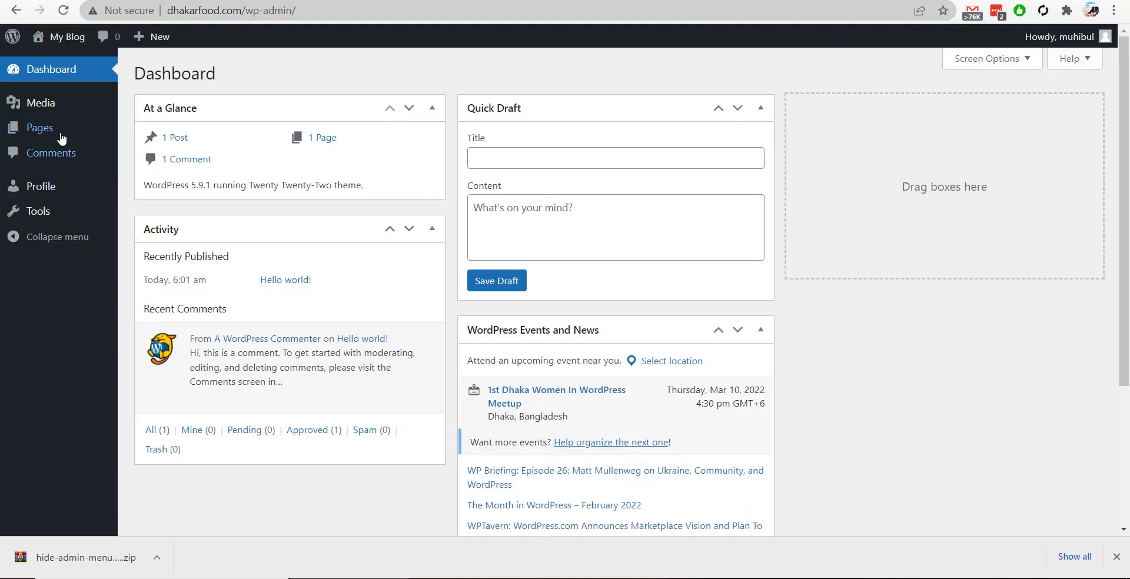
pyautogui.moveTo(39, 128)
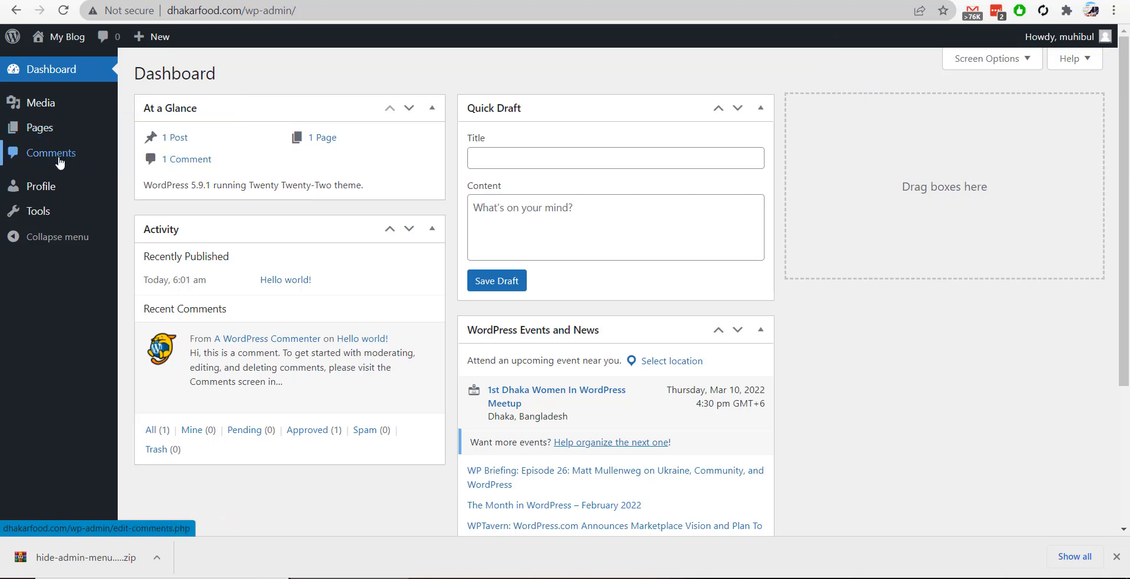
pyautogui.moveTo(443, 405)
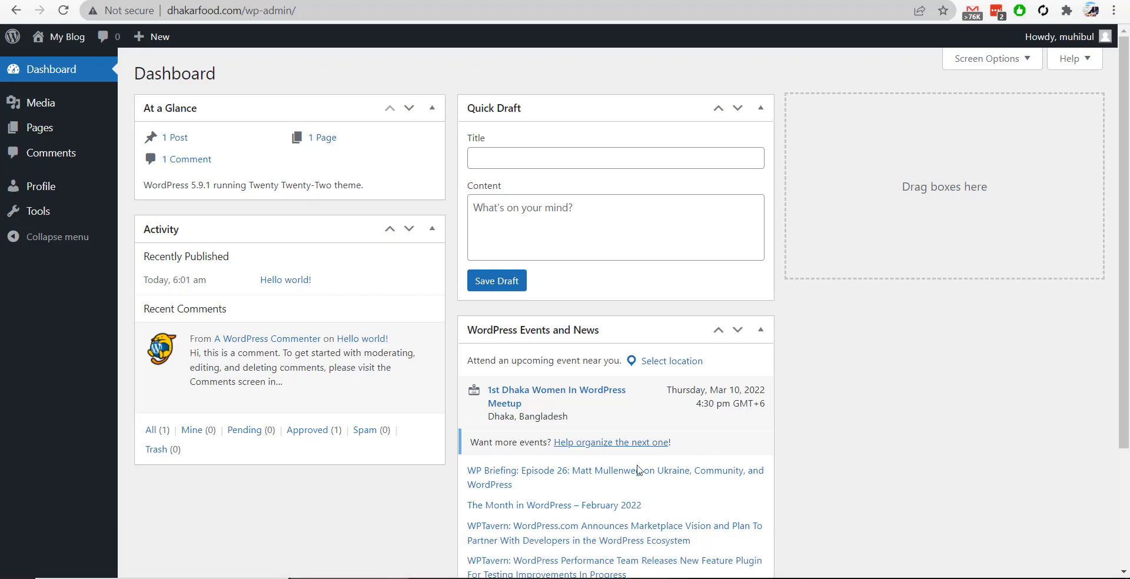
pyautogui.moveTo(435, 236)
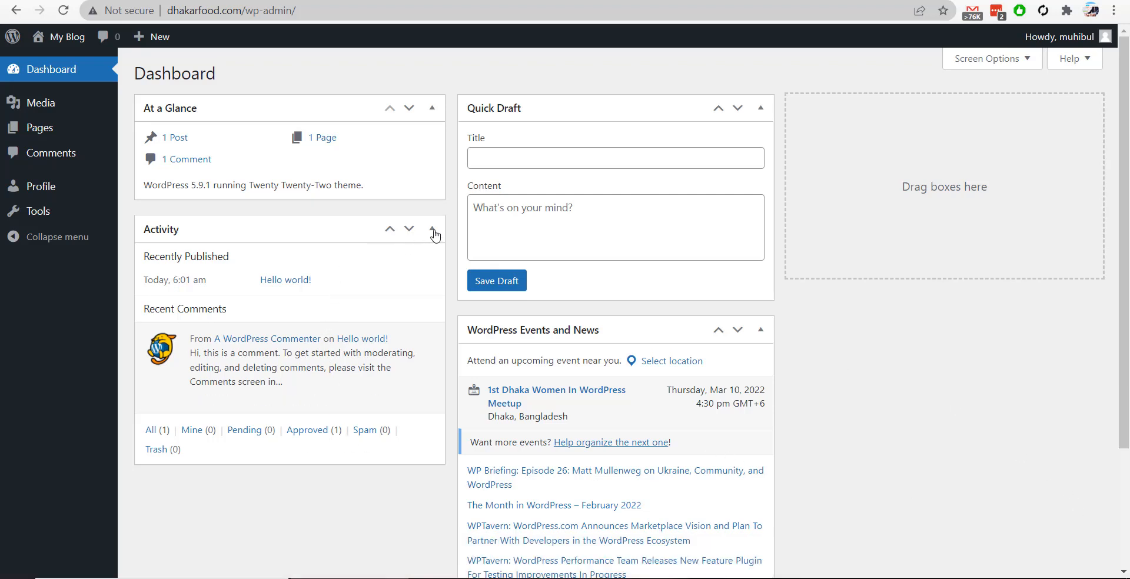
# Step: Collapse the Activity widget on the Editor's WordPress dashboard
pyautogui.click(431, 108)
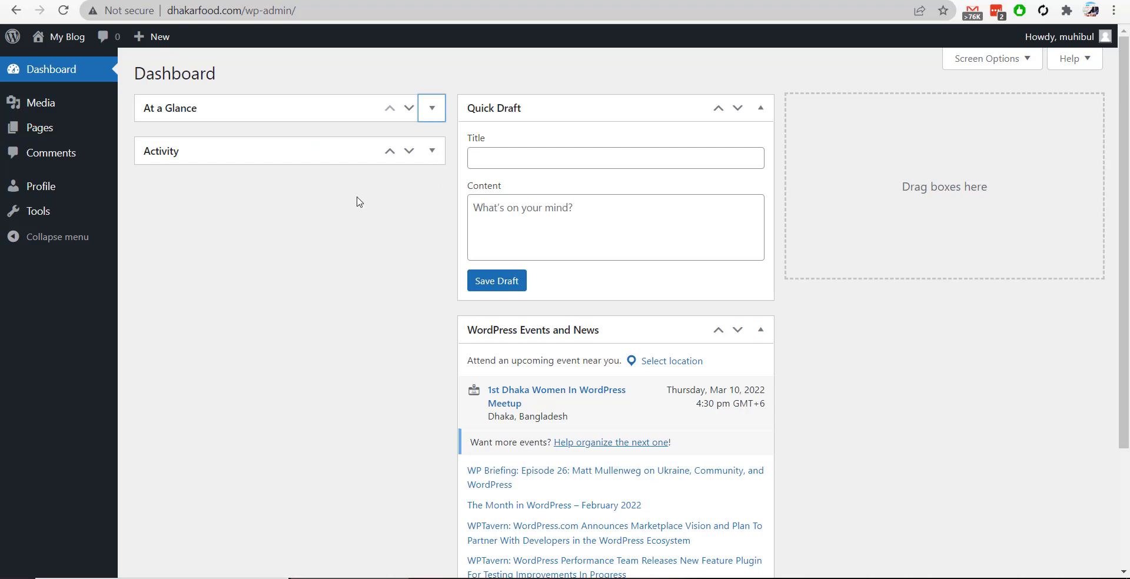
pyautogui.moveTo(1099, 282)
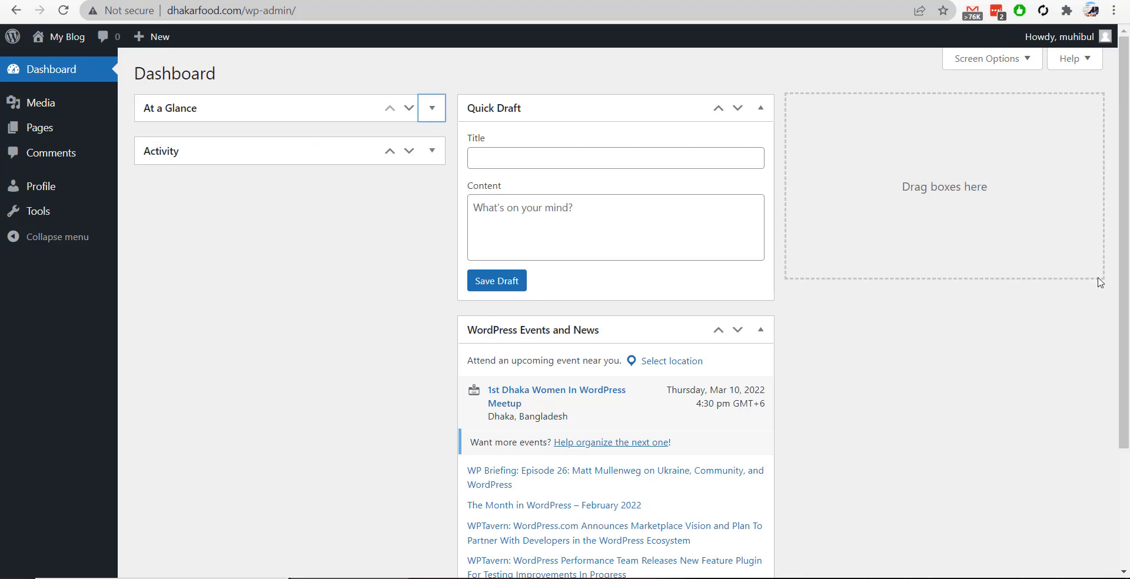